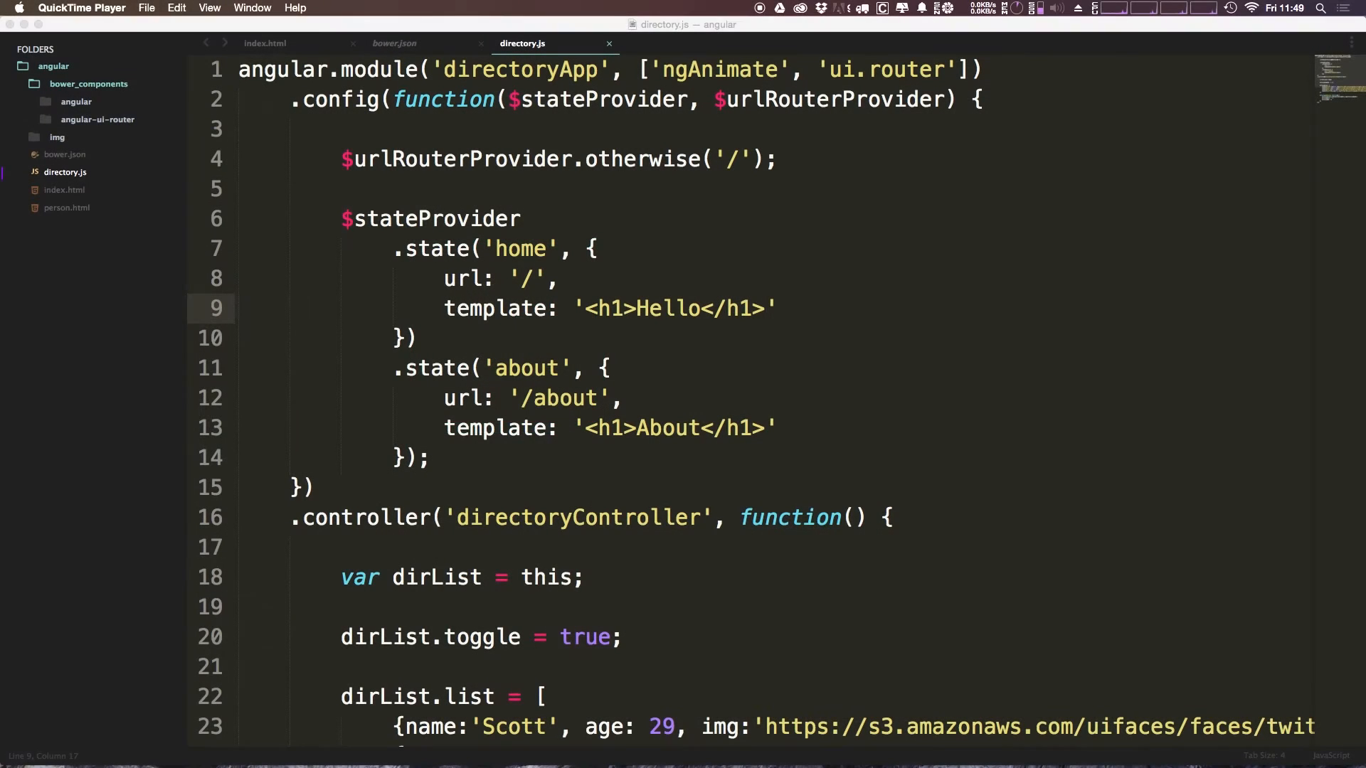
{"action": "mouse_move", "coordinate": [734, 397]}
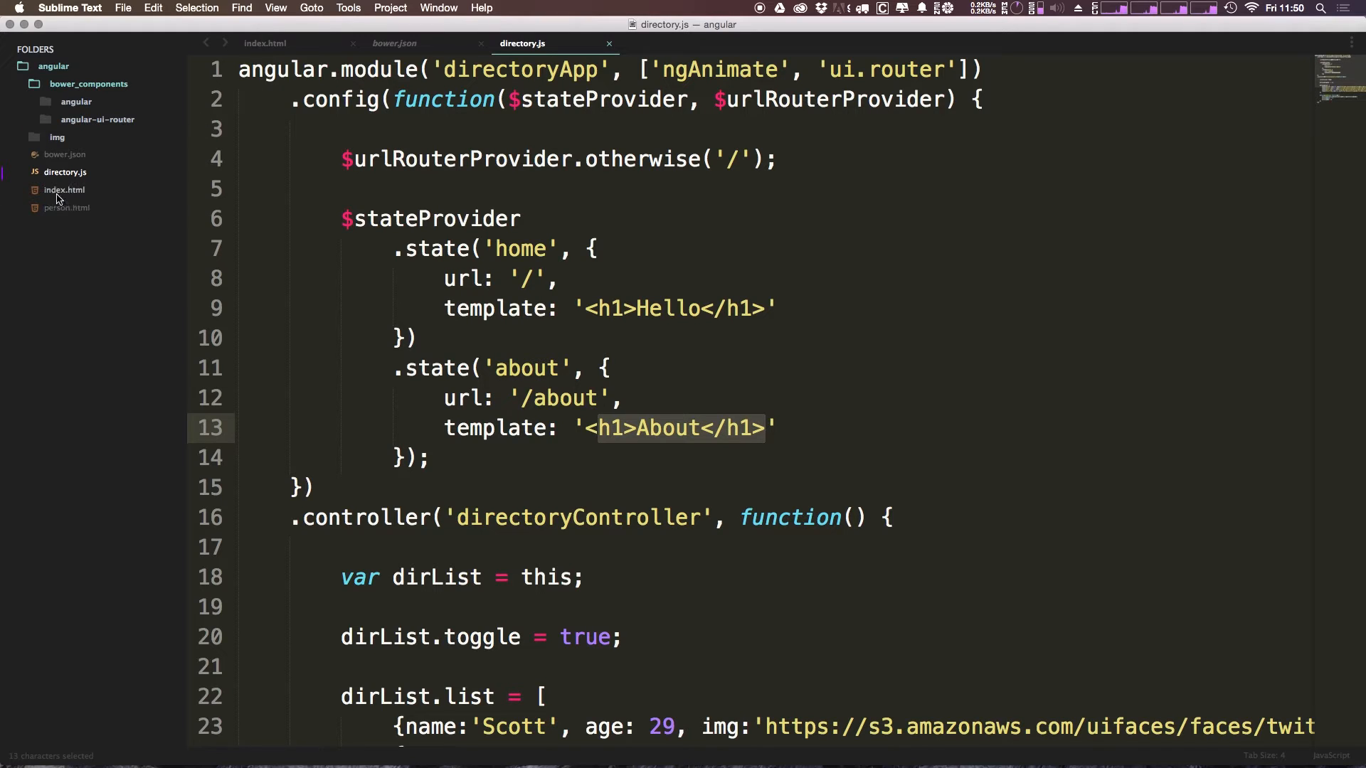
- Review index.html's ui-view main element and commented directory list, then close bower.json
{"action": "left_click", "coordinate": [298, 43]}
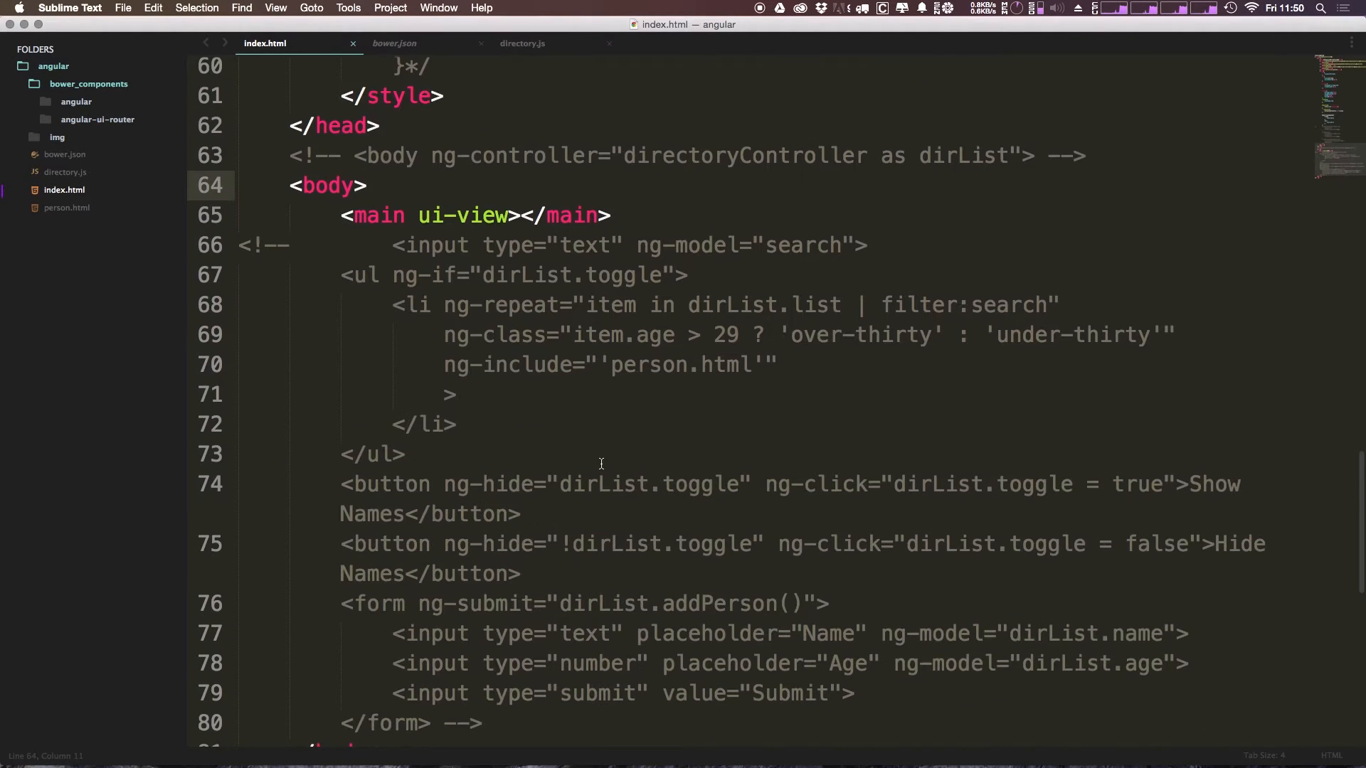
{"action": "scroll", "scroll_direction": "down", "scroll_amount": 3}
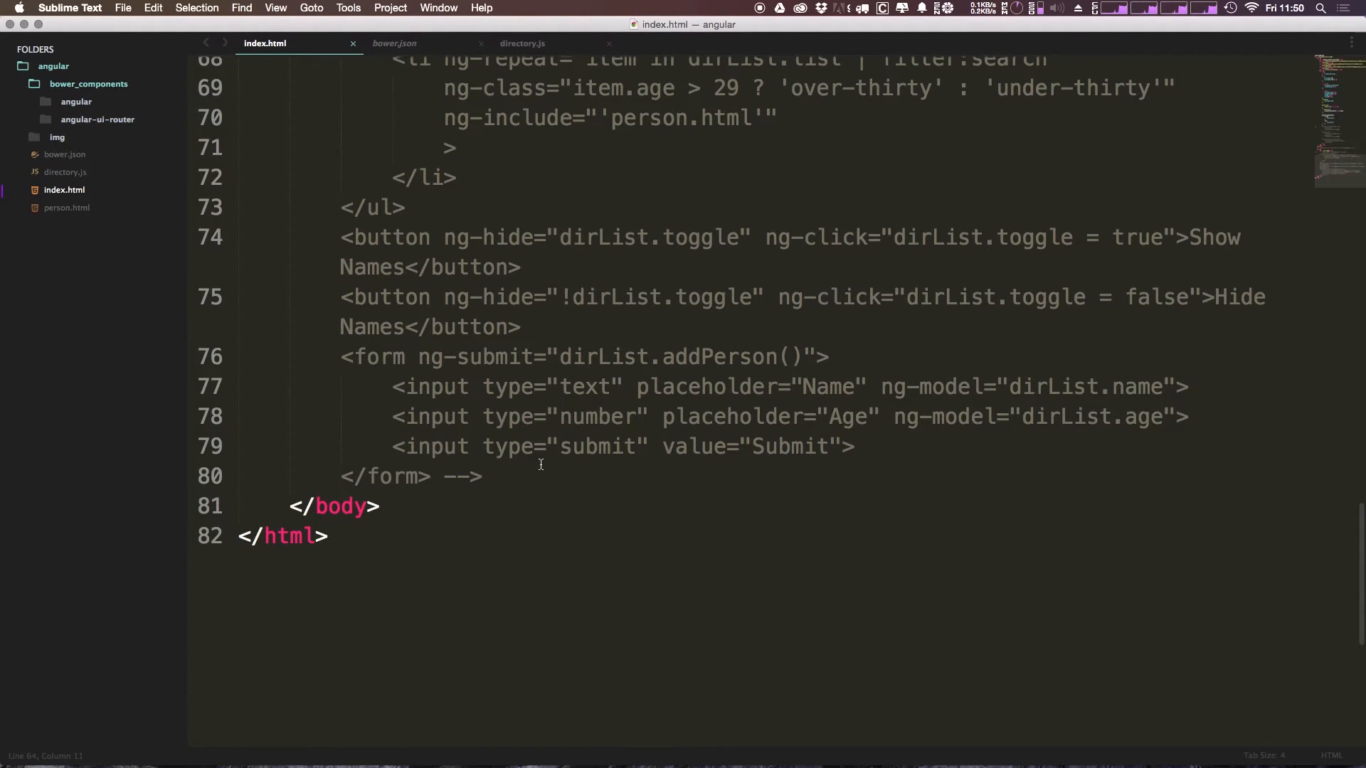
{"action": "scroll", "scroll_direction": "up", "scroll_amount": 3}
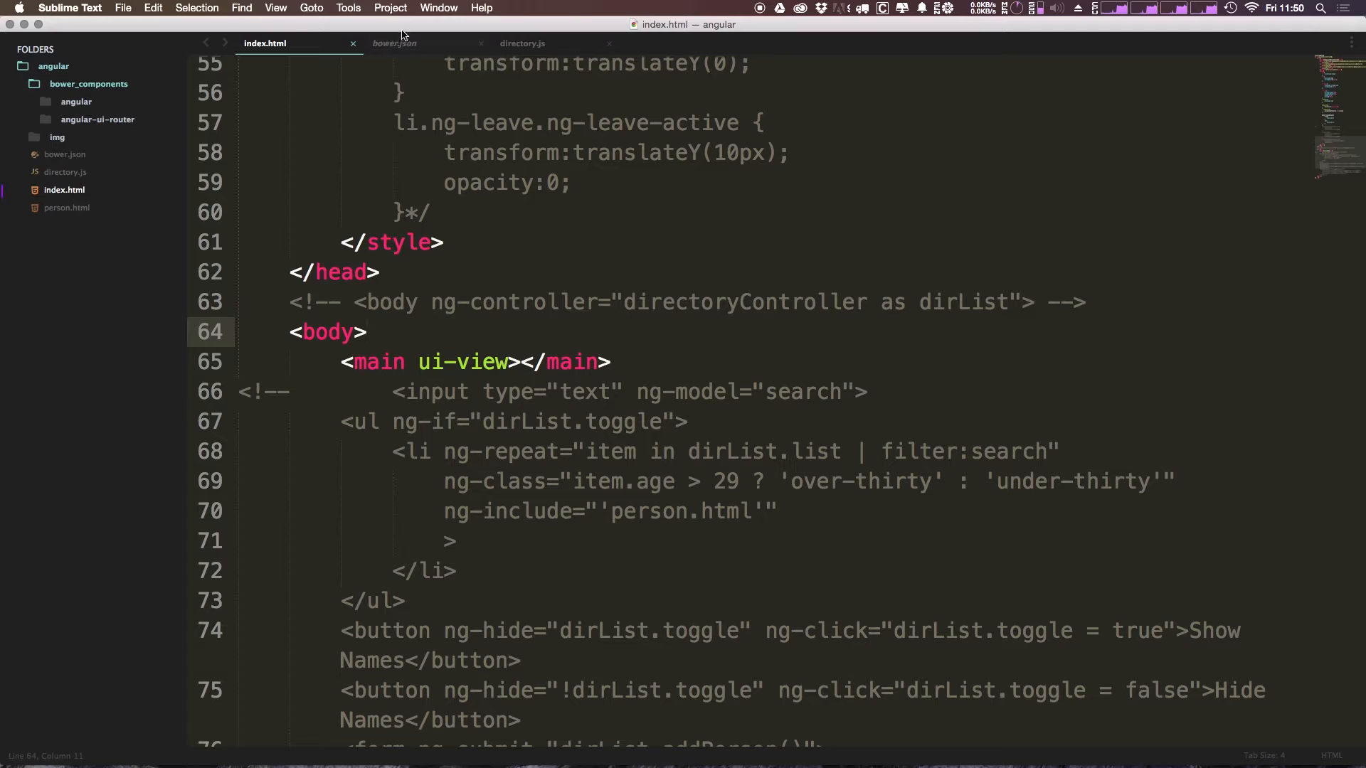
{"action": "mouse_move", "coordinate": [122, 169]}
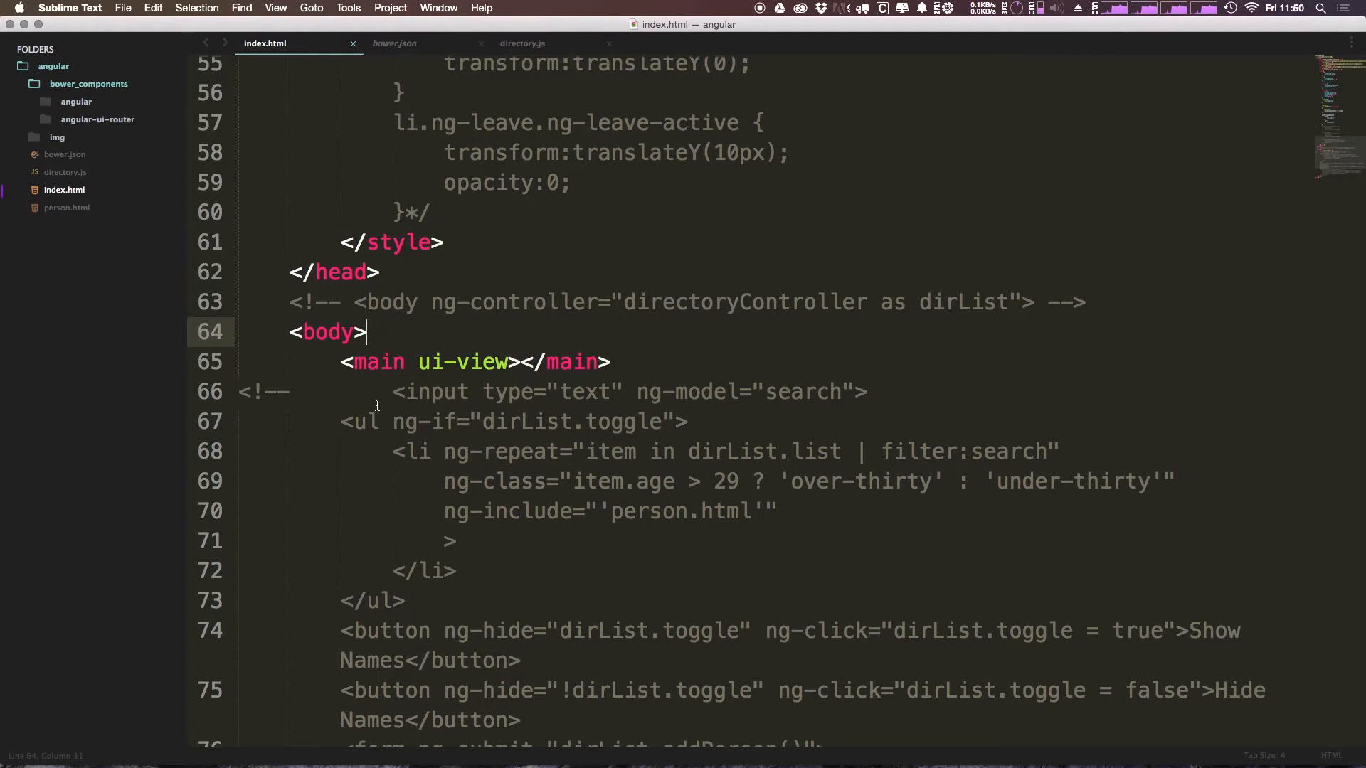
{"action": "mouse_move", "coordinate": [423, 326]}
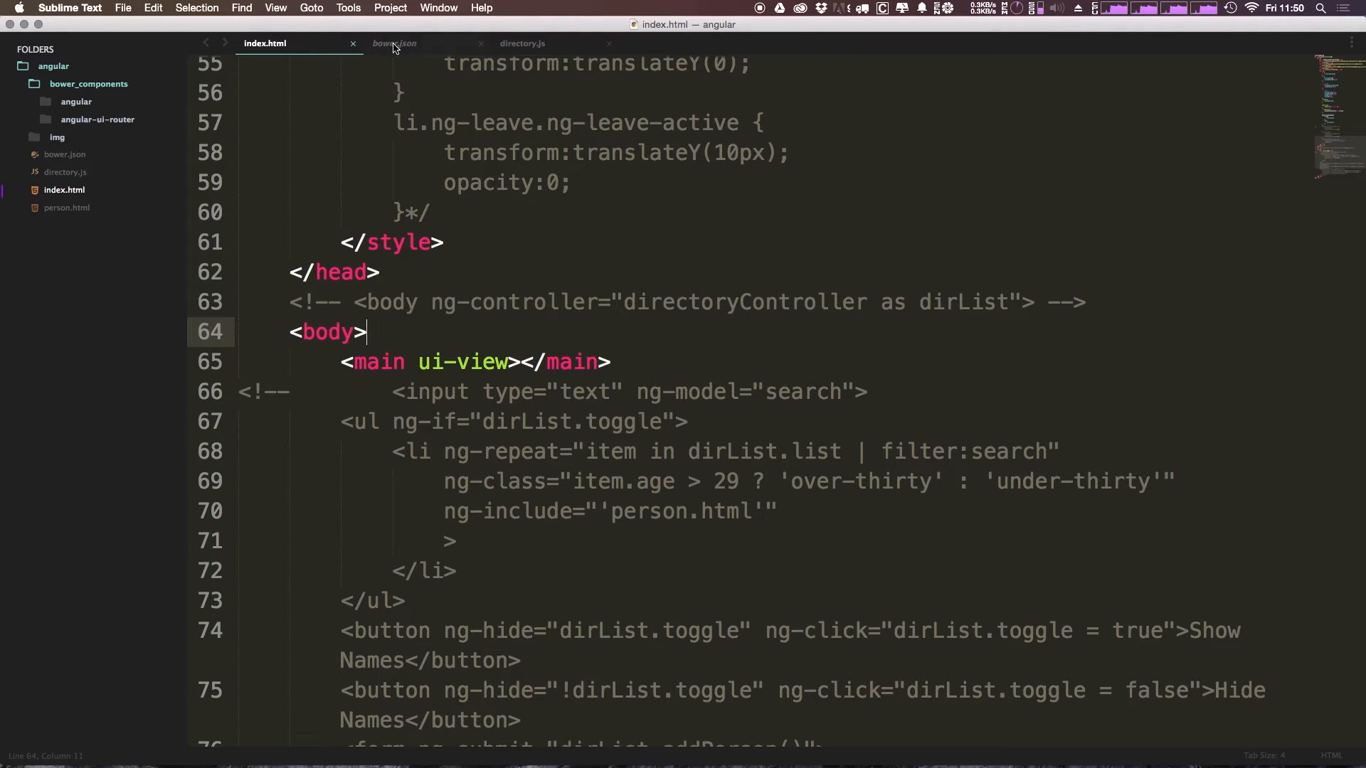
{"action": "left_click", "coordinate": [479, 44]}
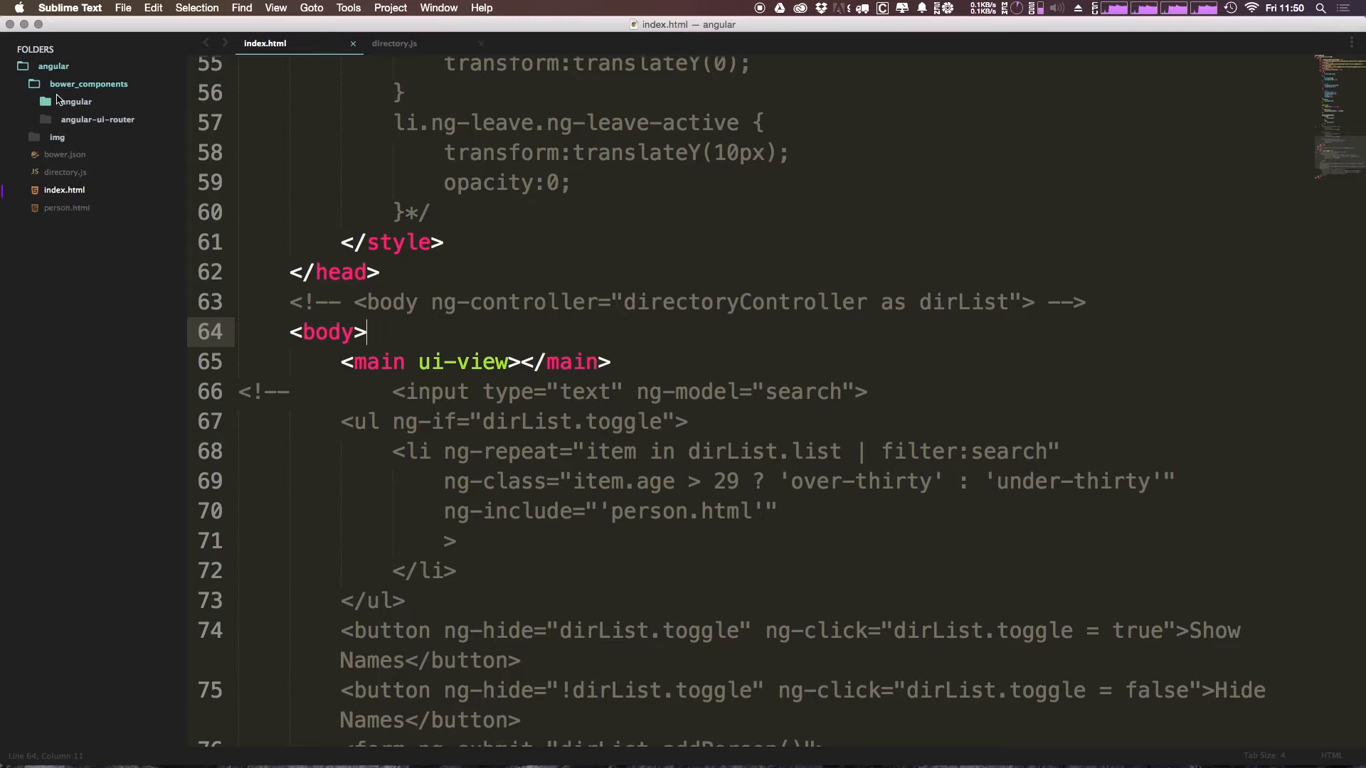
- Create an empty home.html in the angular folder and start another new file
{"action": "right_click", "coordinate": [53, 67]}
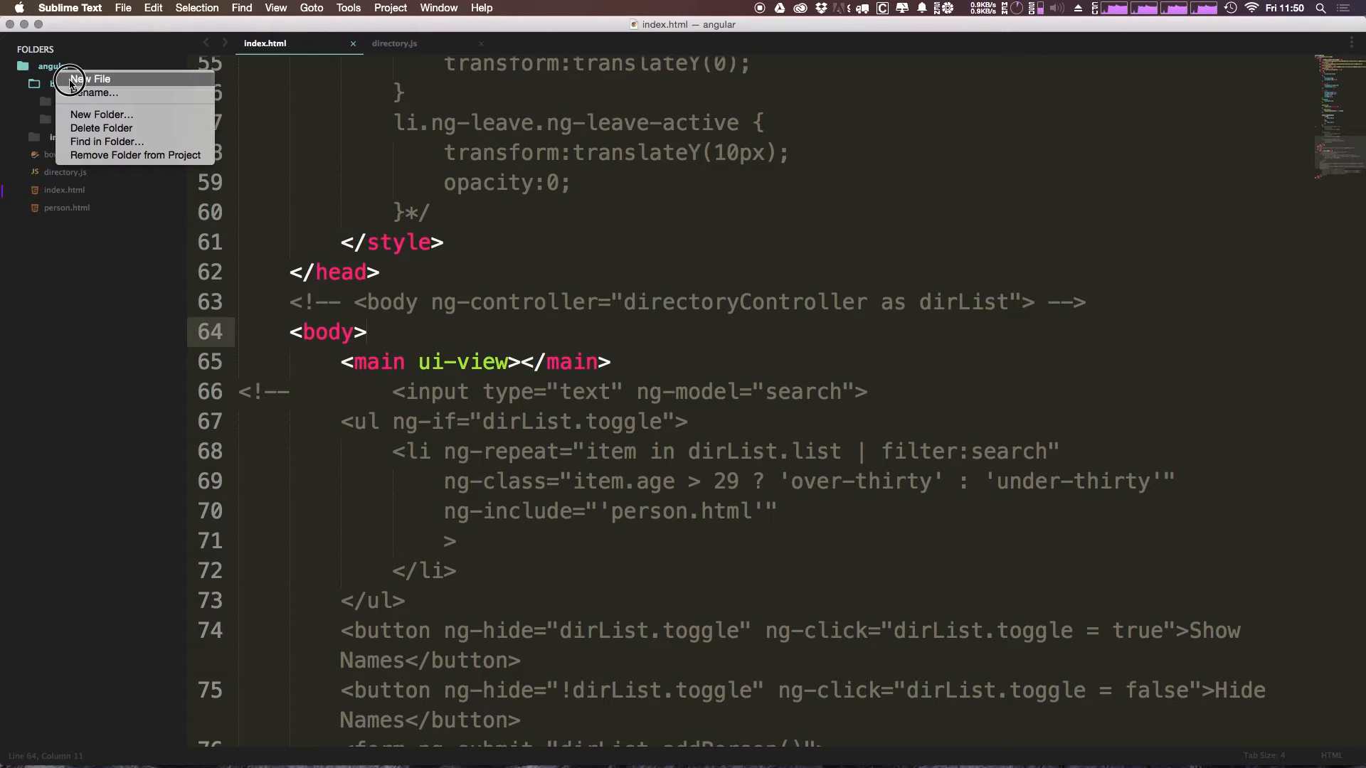
{"action": "left_click", "coordinate": [89, 79]}
{"action": "type", "text": "home.html"}
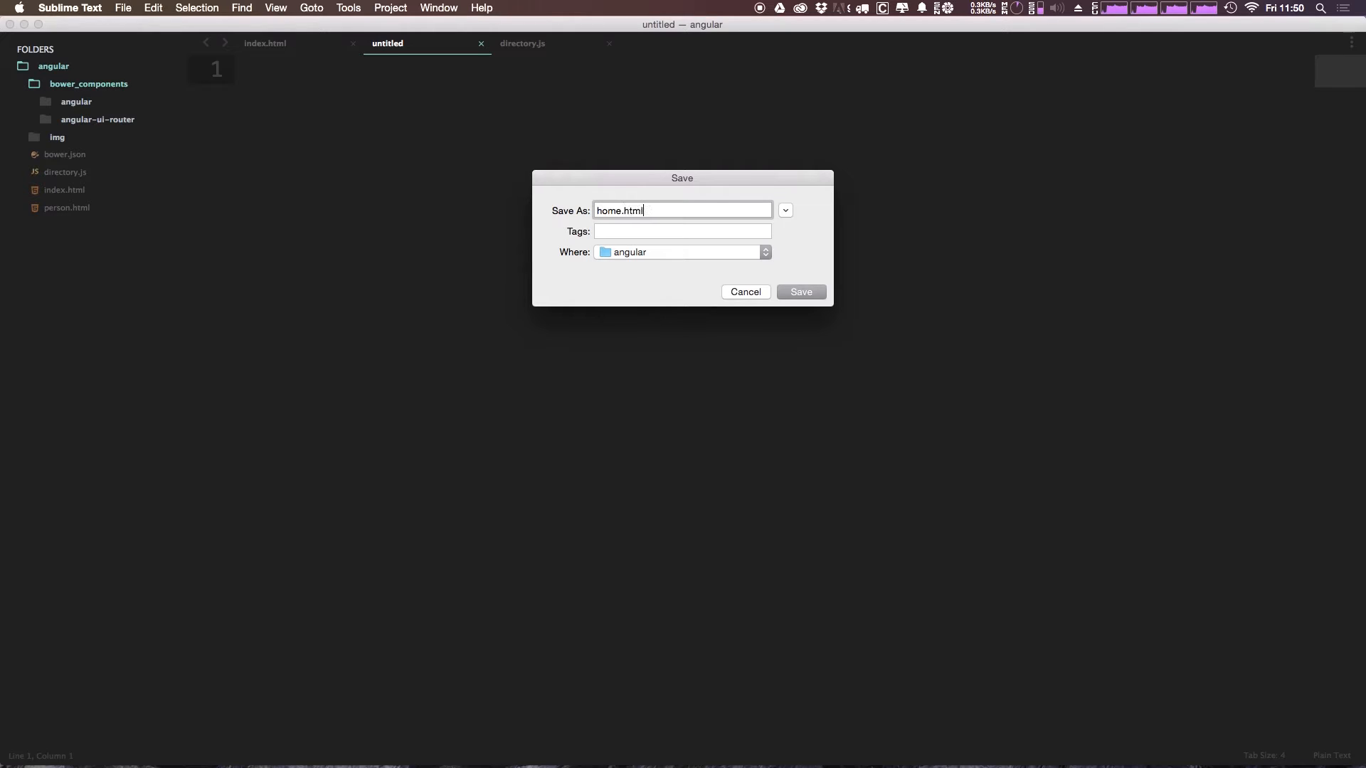
{"action": "left_click", "coordinate": [798, 291]}
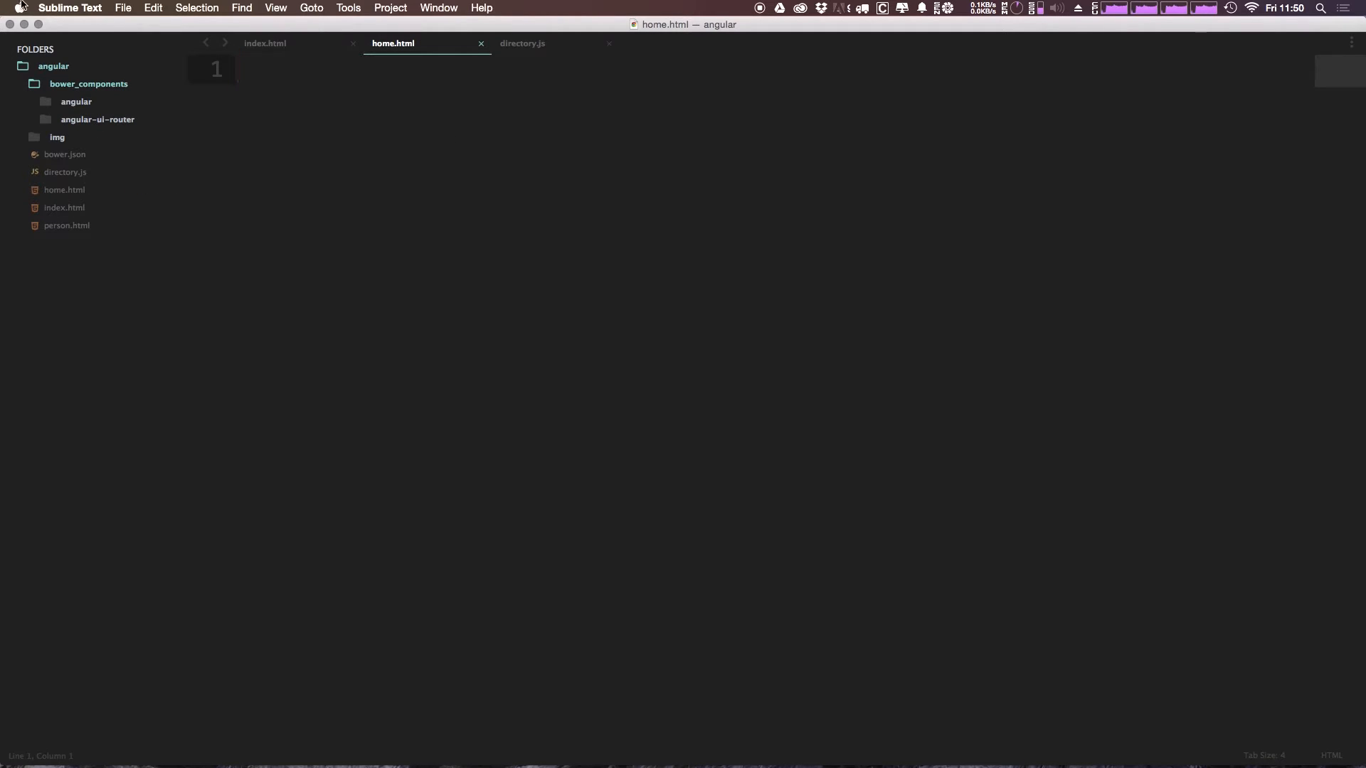
{"action": "key", "text": "cmd+n"}
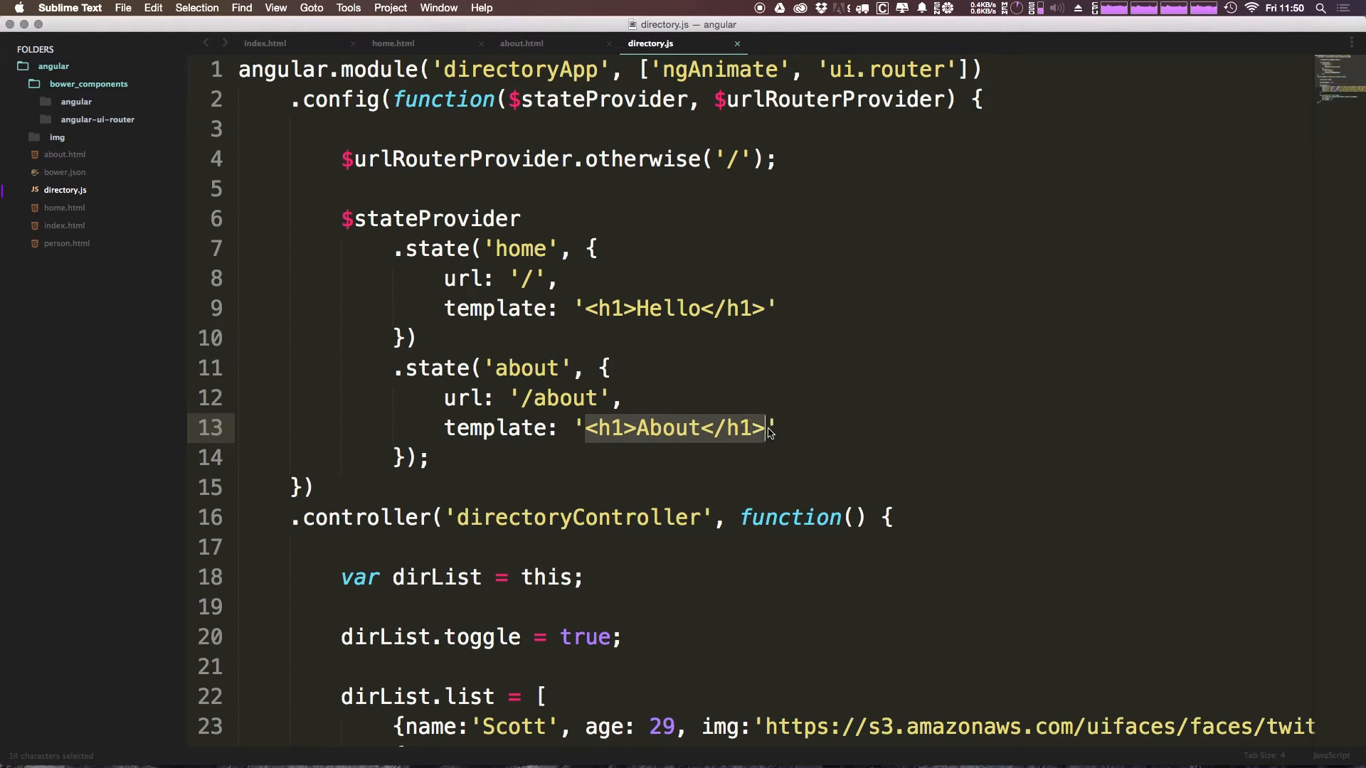
- Give about.html an <h1>About Us</h1> heading and return to directory.js
{"action": "left_click", "coordinate": [520, 42]}
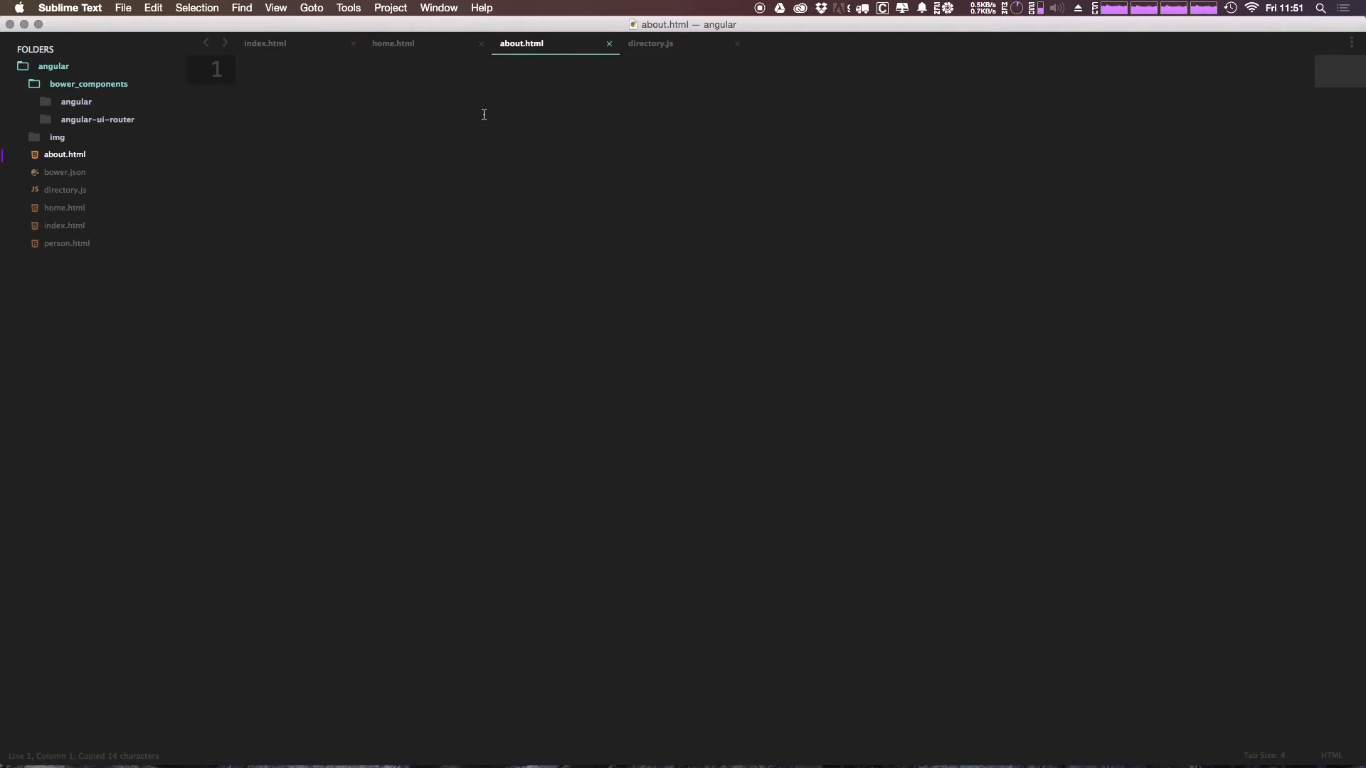
{"action": "type", "text": "<h1>About </h1>"}
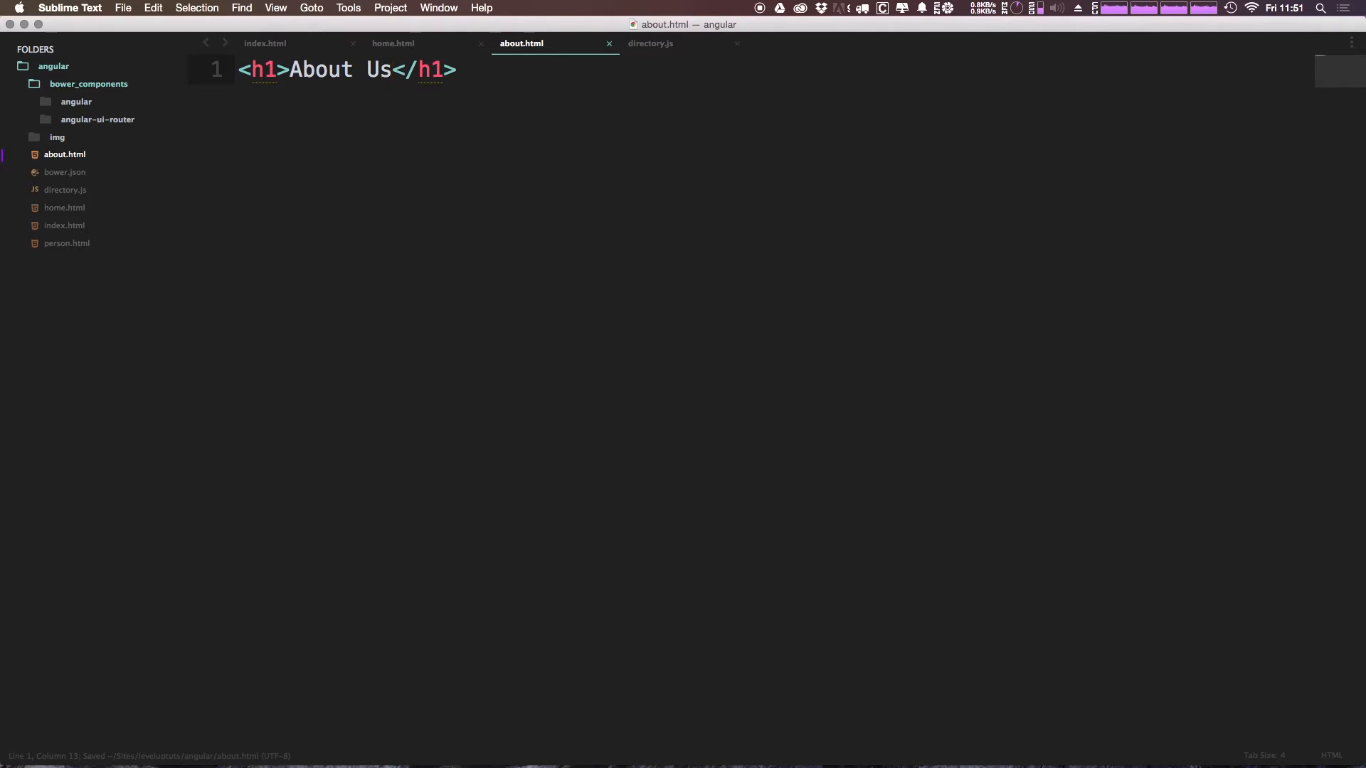
{"action": "left_click", "coordinate": [392, 43]}
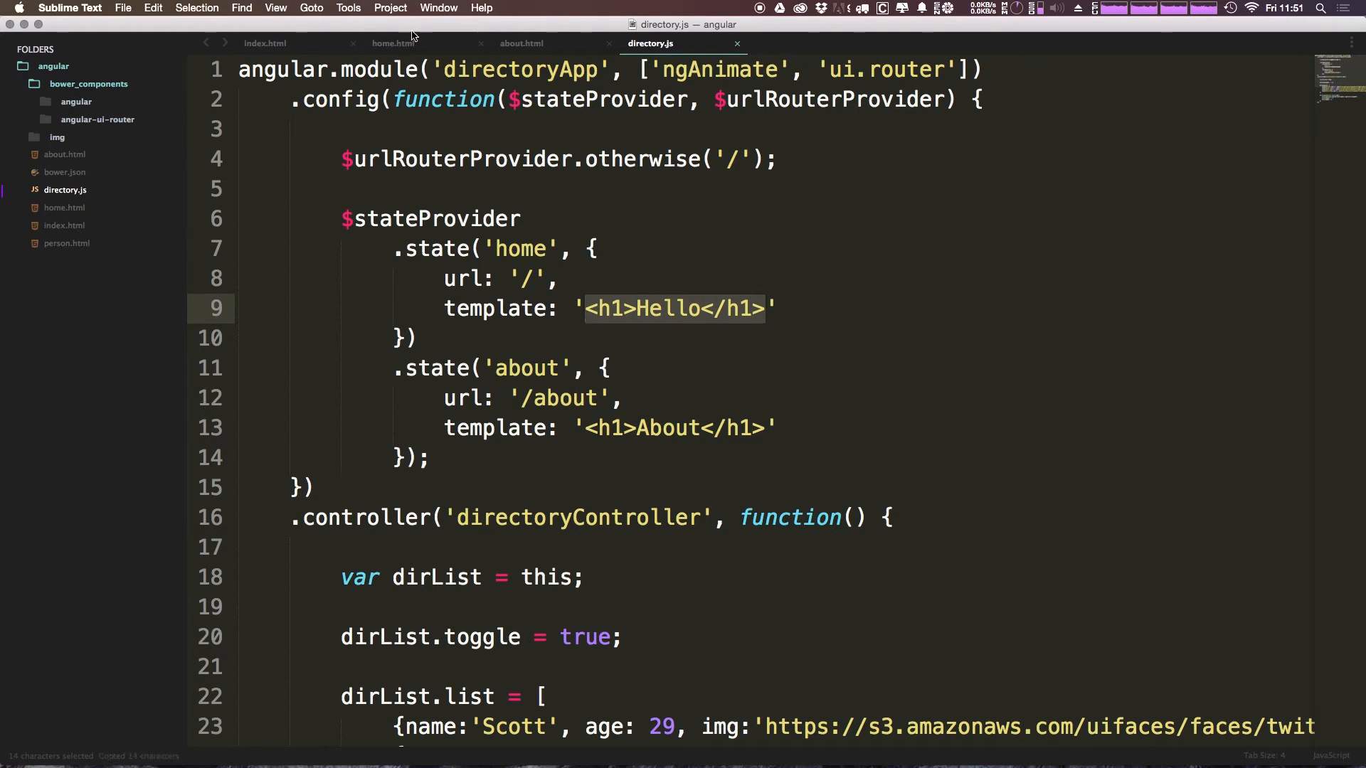
- Edit home.html's heading to read <h1>Homepage</h1> and return to directory.js
{"action": "left_click", "coordinate": [392, 43]}
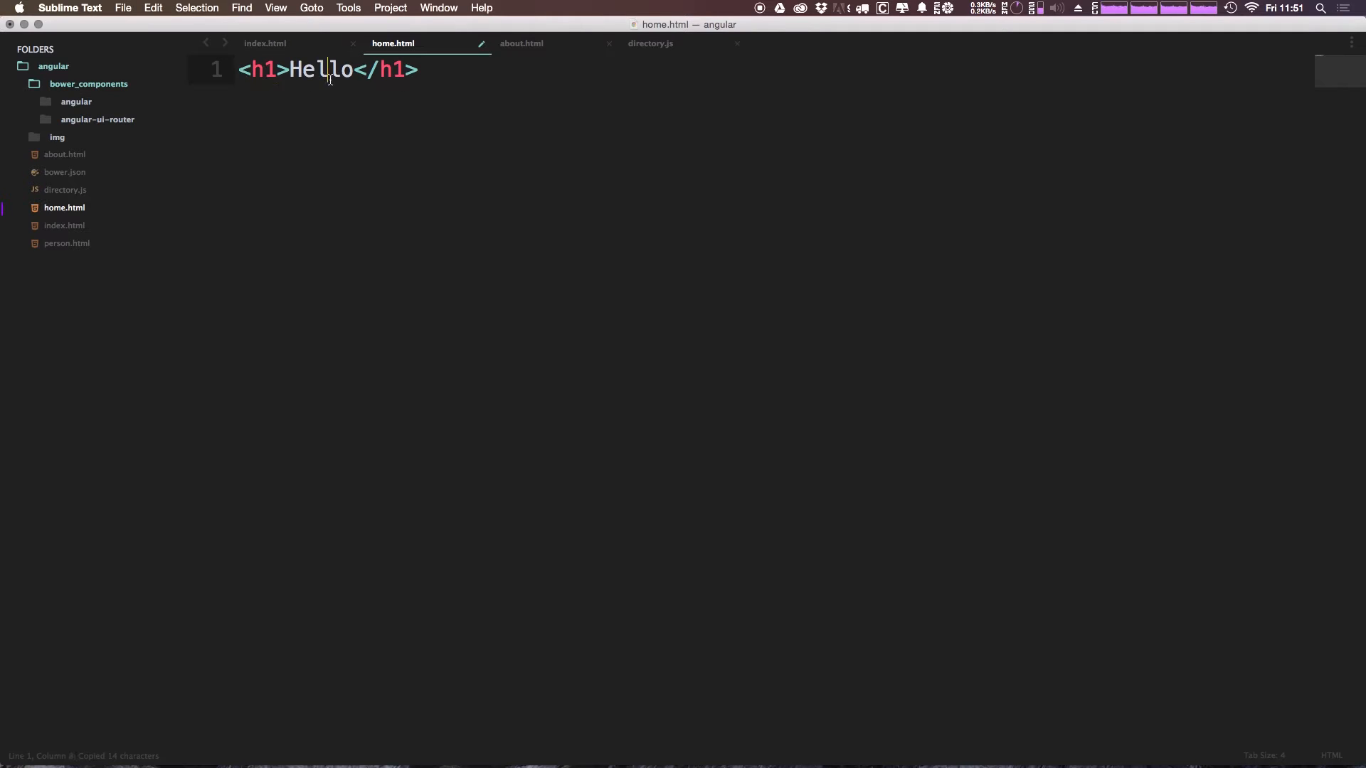
{"action": "type", "text": "Homepage"}
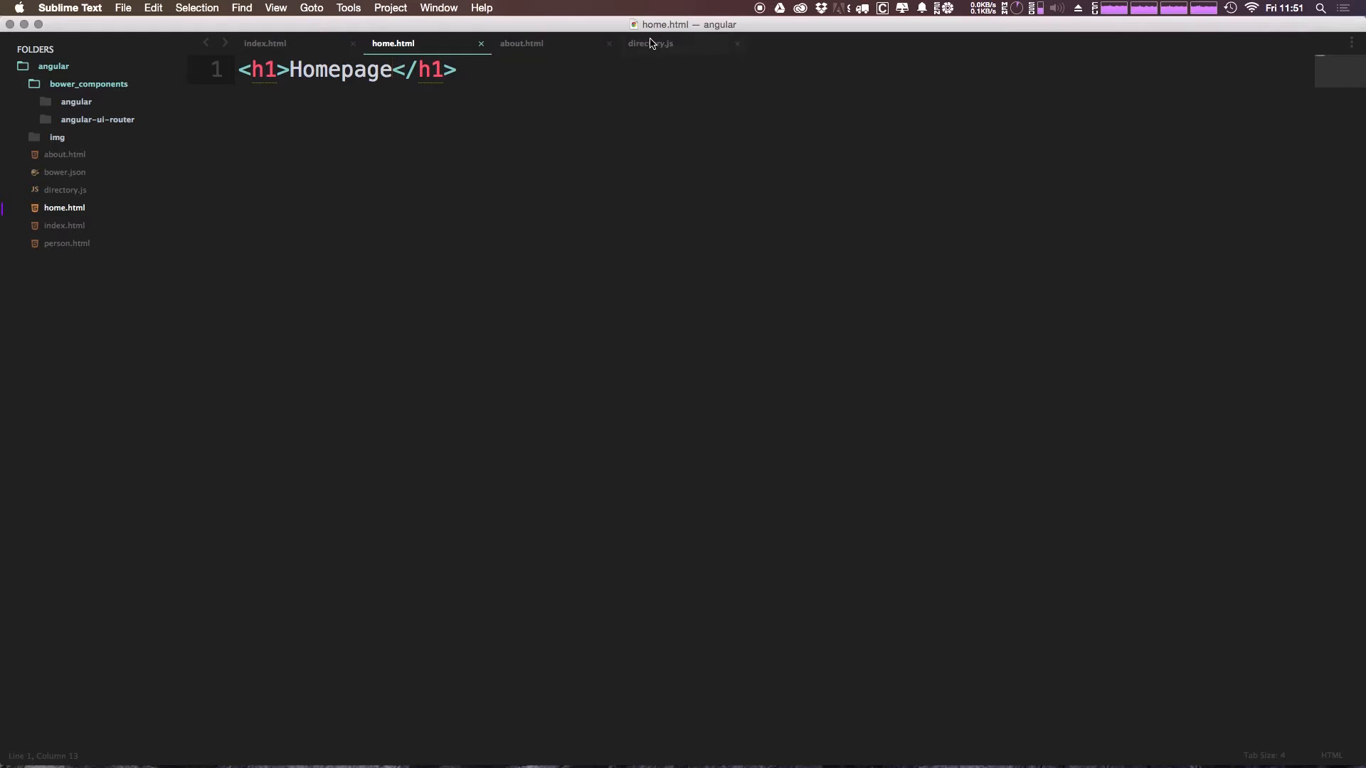
{"action": "left_click", "coordinate": [650, 42]}
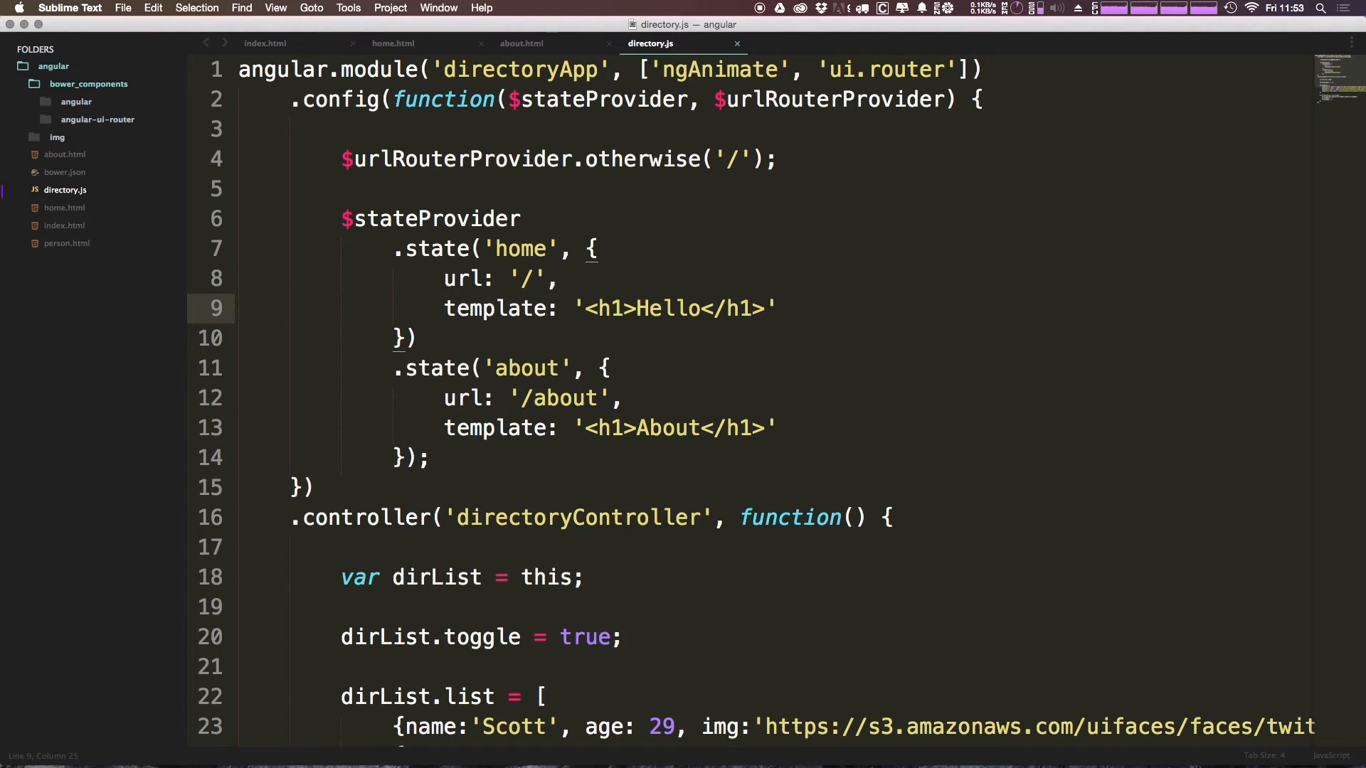
- Change the home state to templateUrl: 'home.html', removing the inline heading markup
{"action": "type", "text": "Url"}
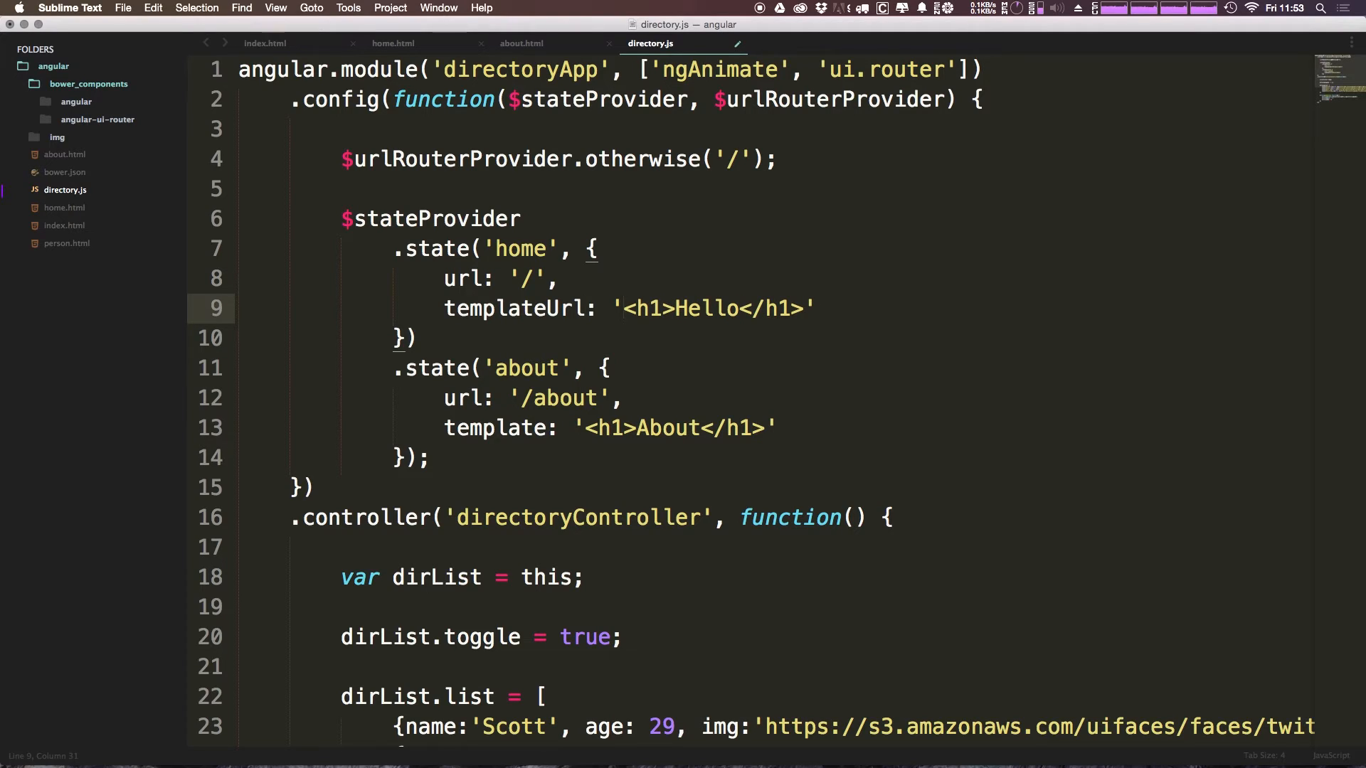
{"action": "key", "text": "backspace"}
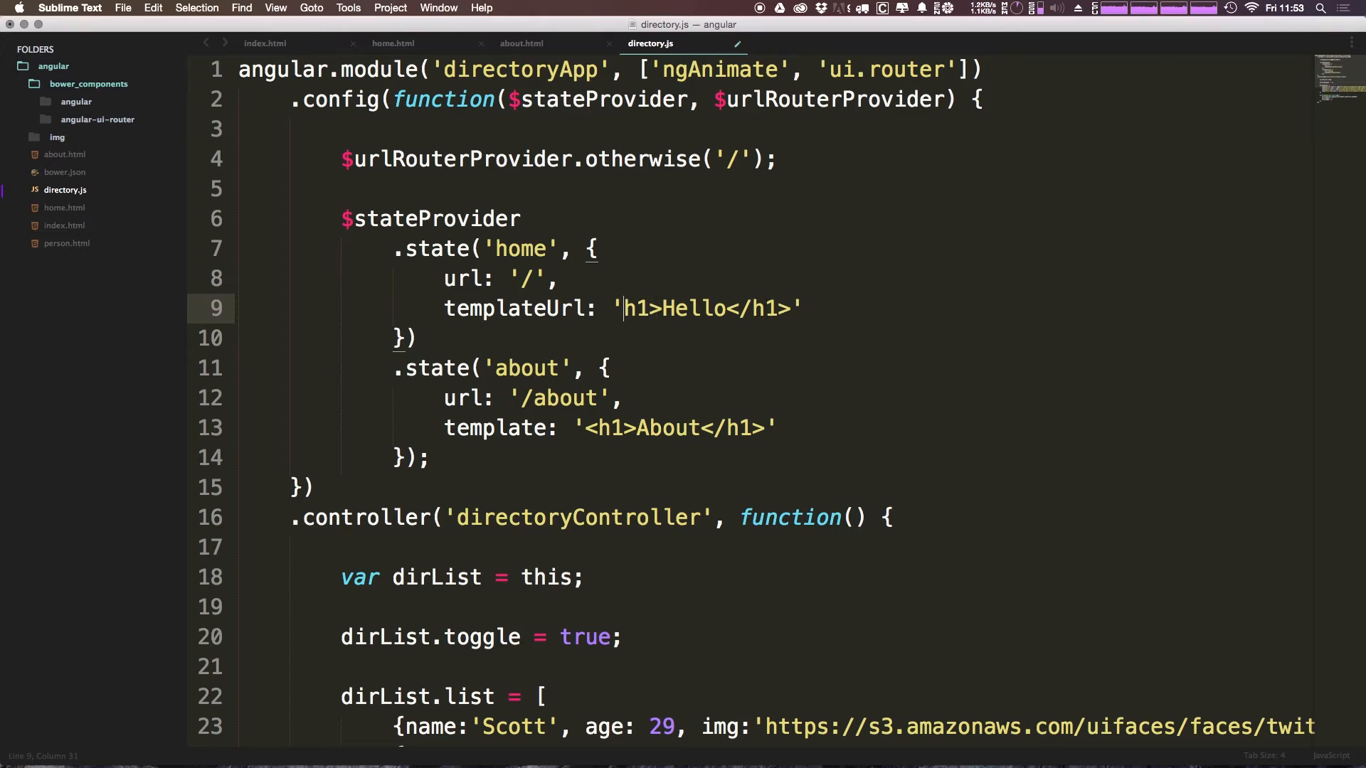
{"action": "key", "text": "Backspace"}
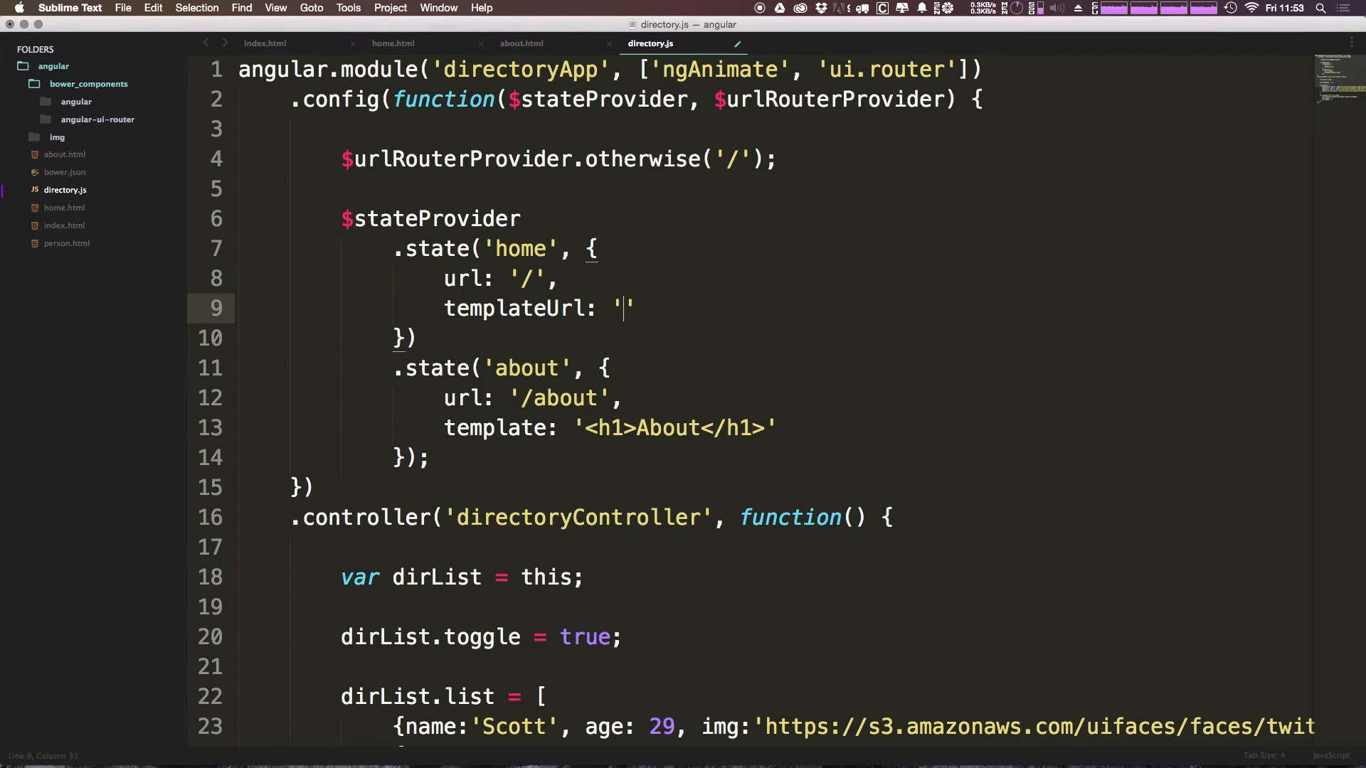
{"action": "type", "text": "home"}
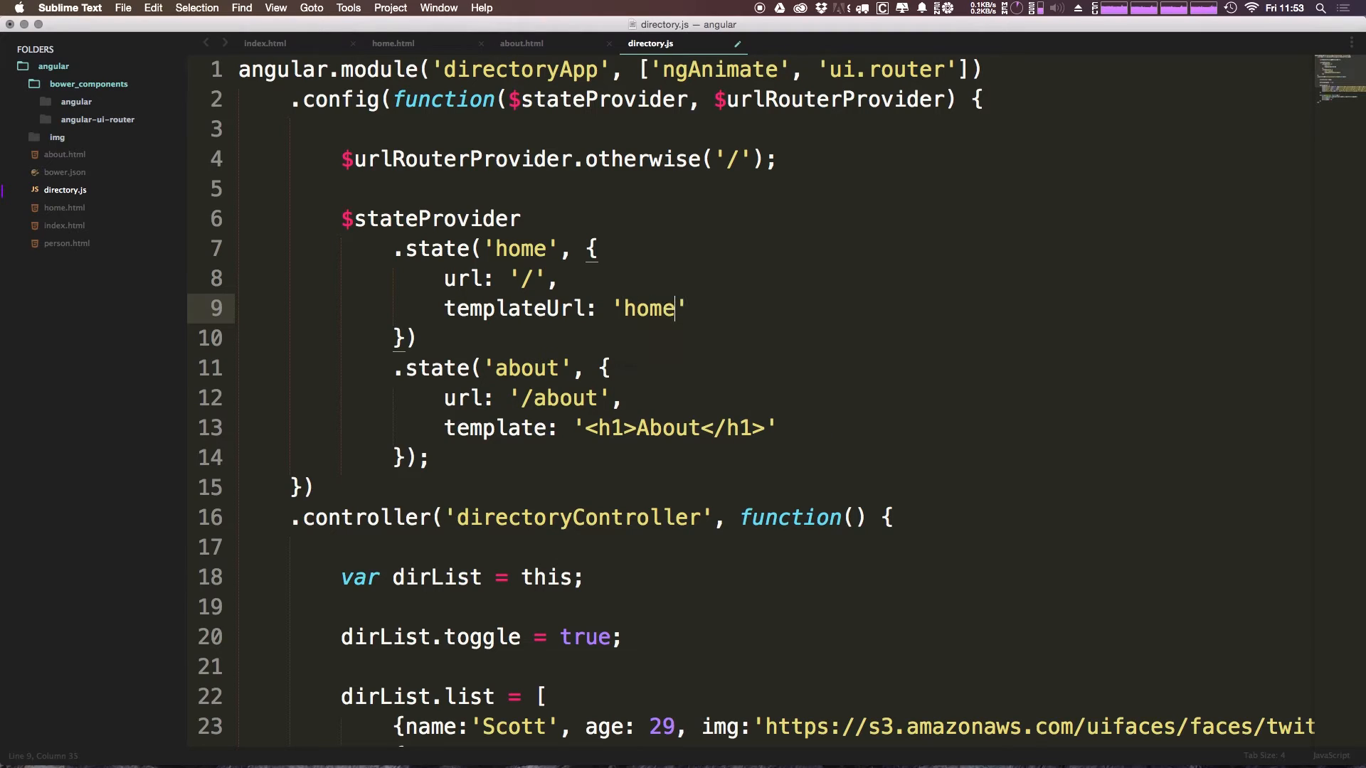
{"action": "type", "text": ".html"}
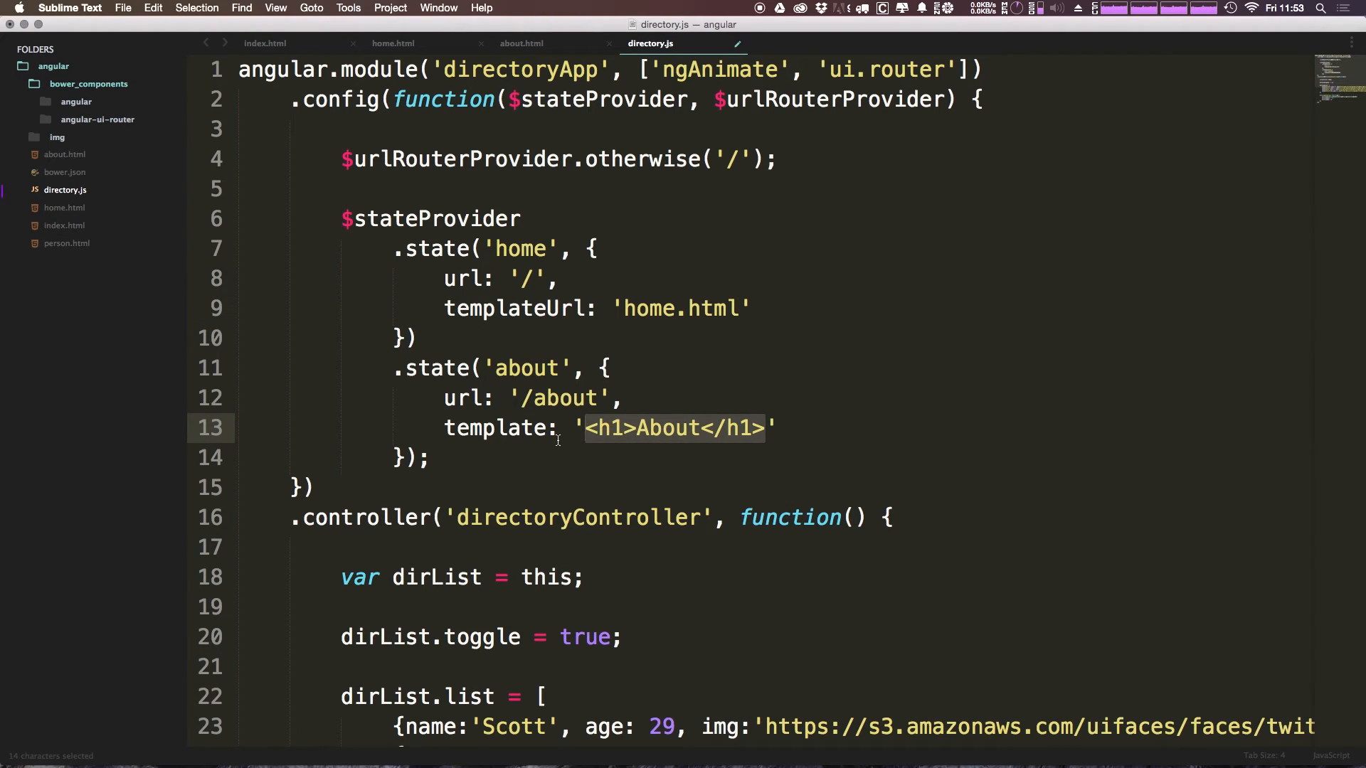
- Change the about state to templateUrl: 'about.html'
{"action": "type", "text": "about.html"}
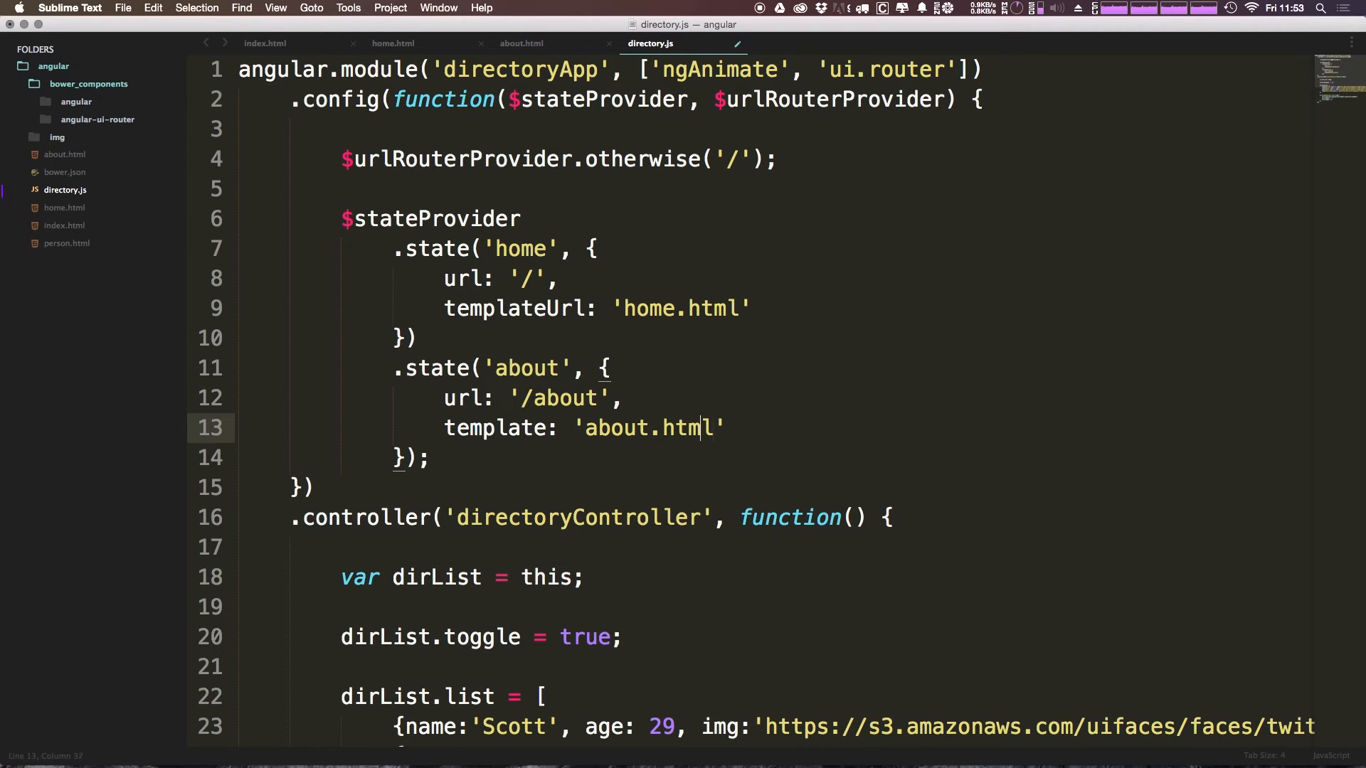
{"action": "left_click", "coordinate": [534, 427]}
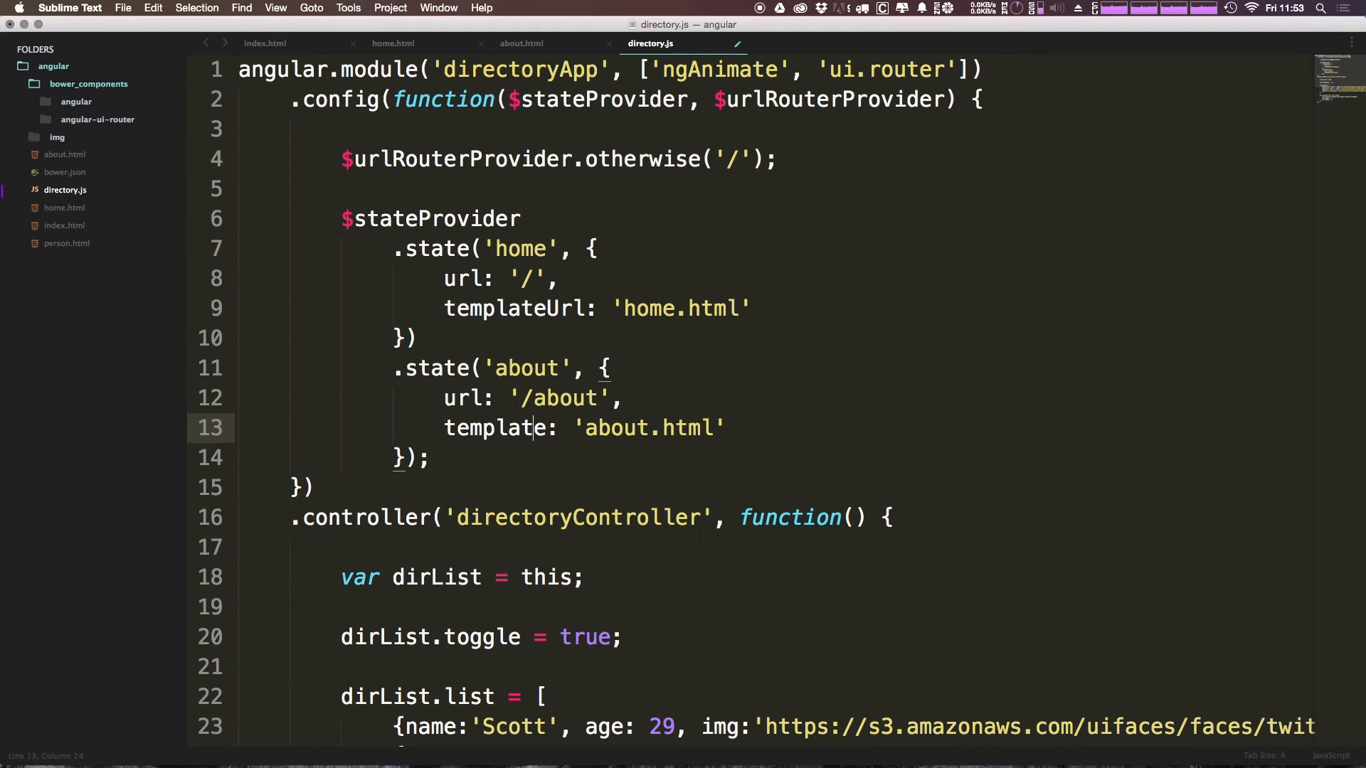
{"action": "type", "text": "Url"}
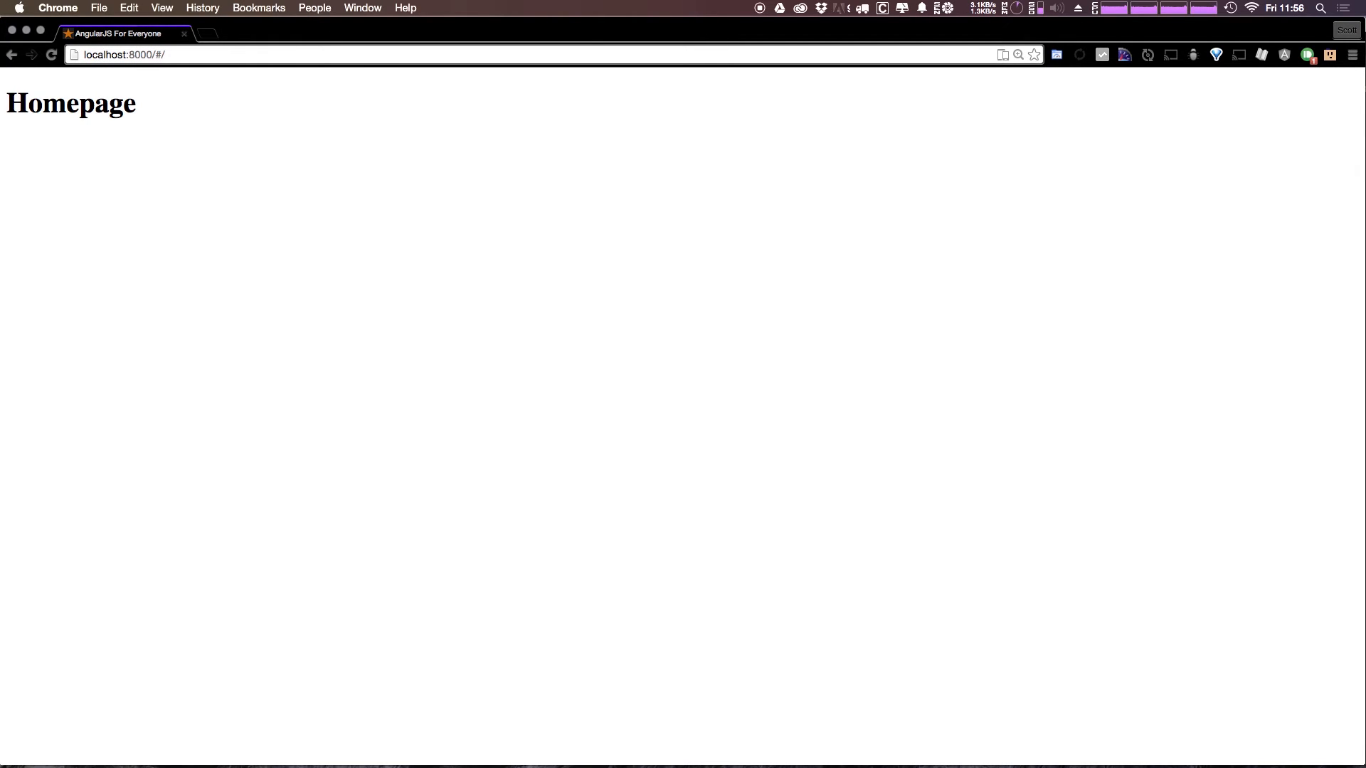
- Navigate Chrome to localhost:8000/#/about so the About Us page renders
{"action": "type", "text": "about"}
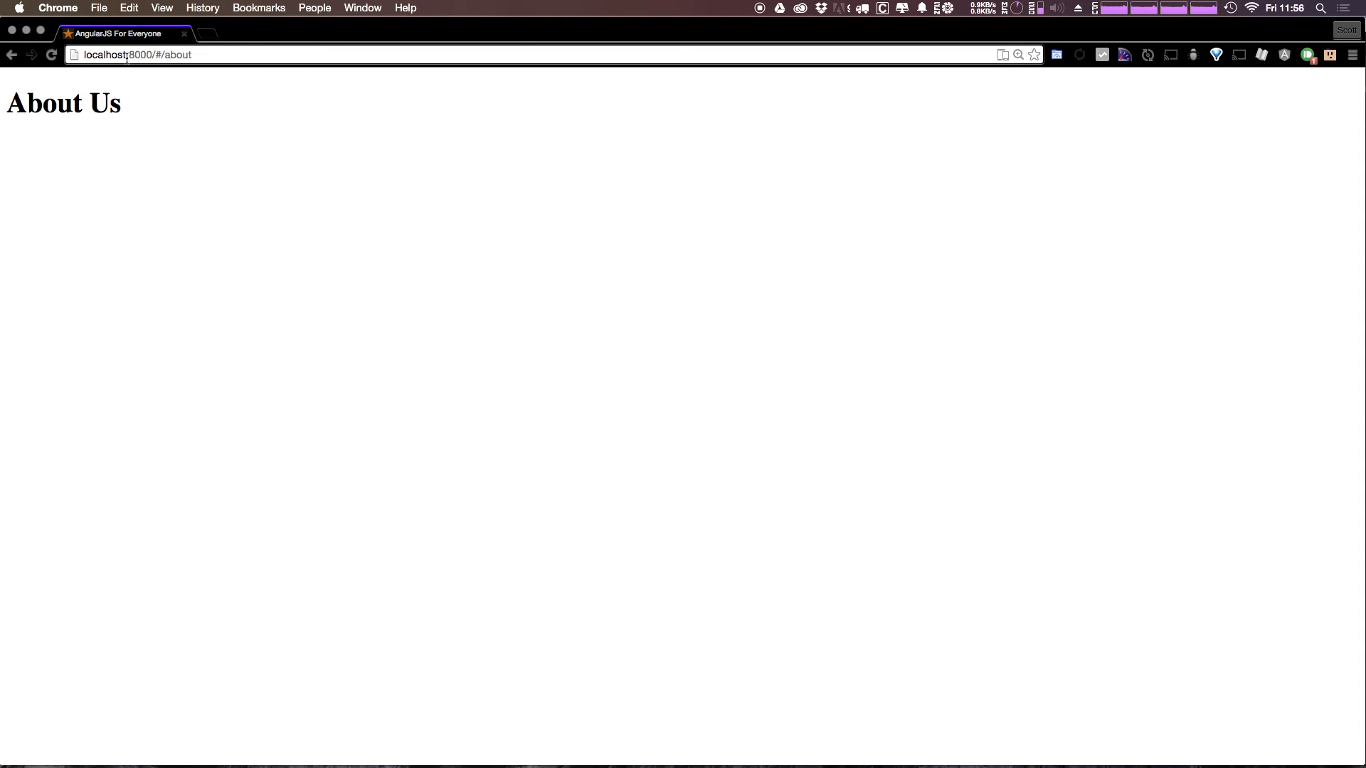
{"action": "mouse_move", "coordinate": [832, 165]}
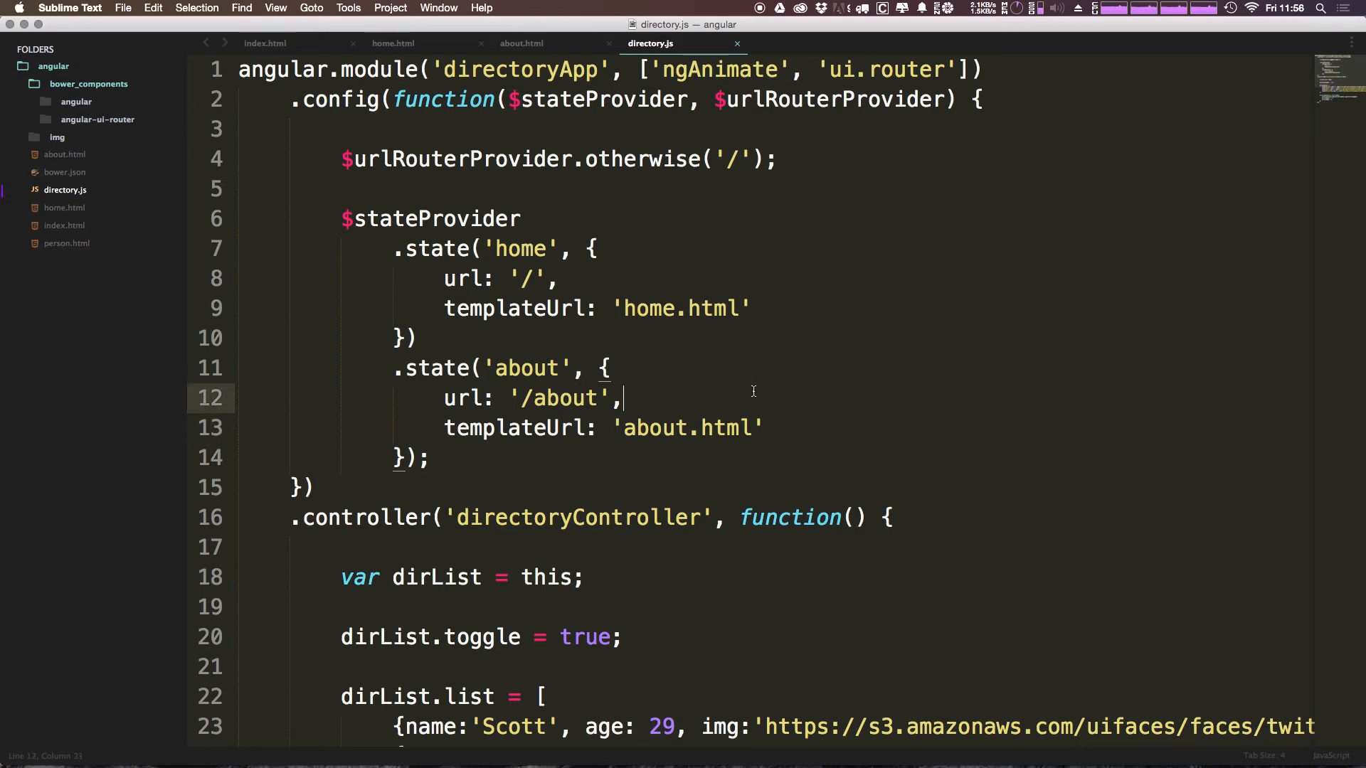
- Remove the blank line in index.html's body and save home.html with the directory markup
{"action": "left_click", "coordinate": [264, 43]}
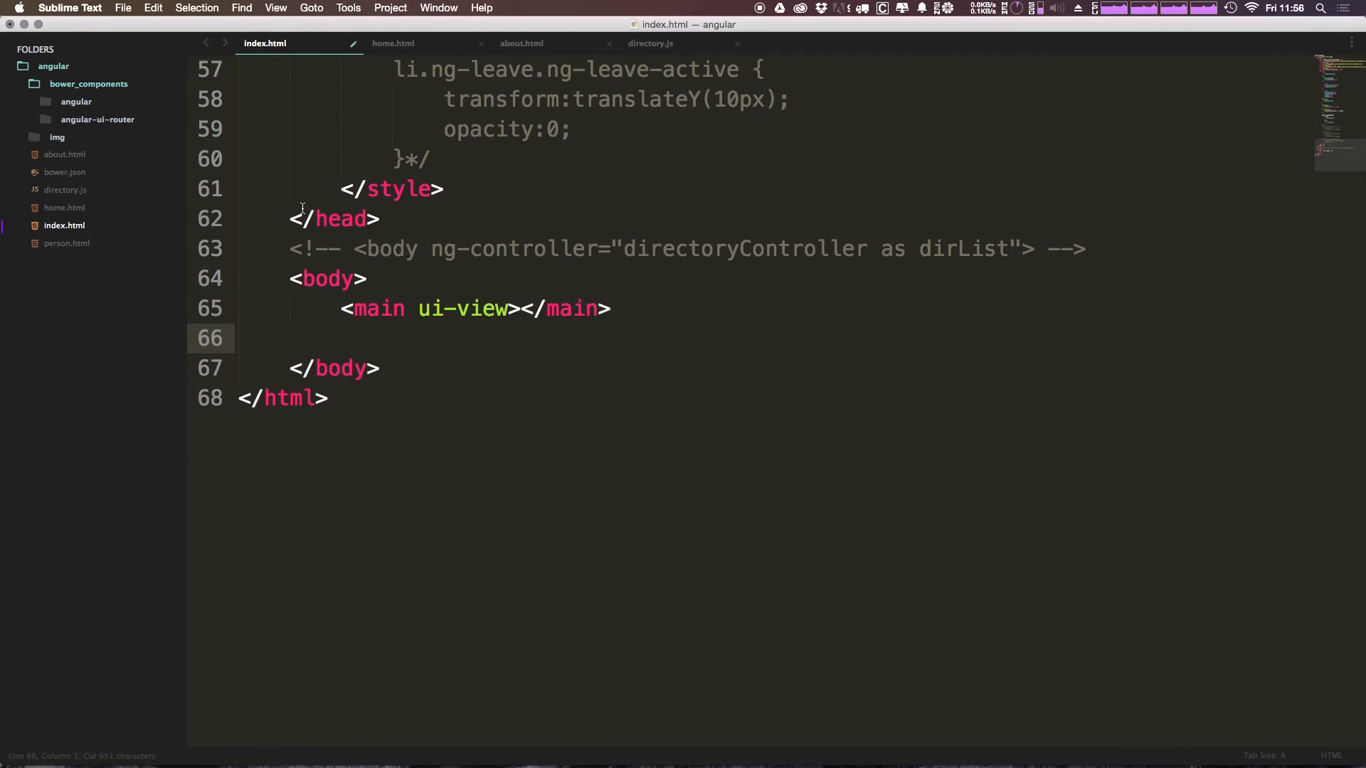
{"action": "key", "text": "Backspace"}
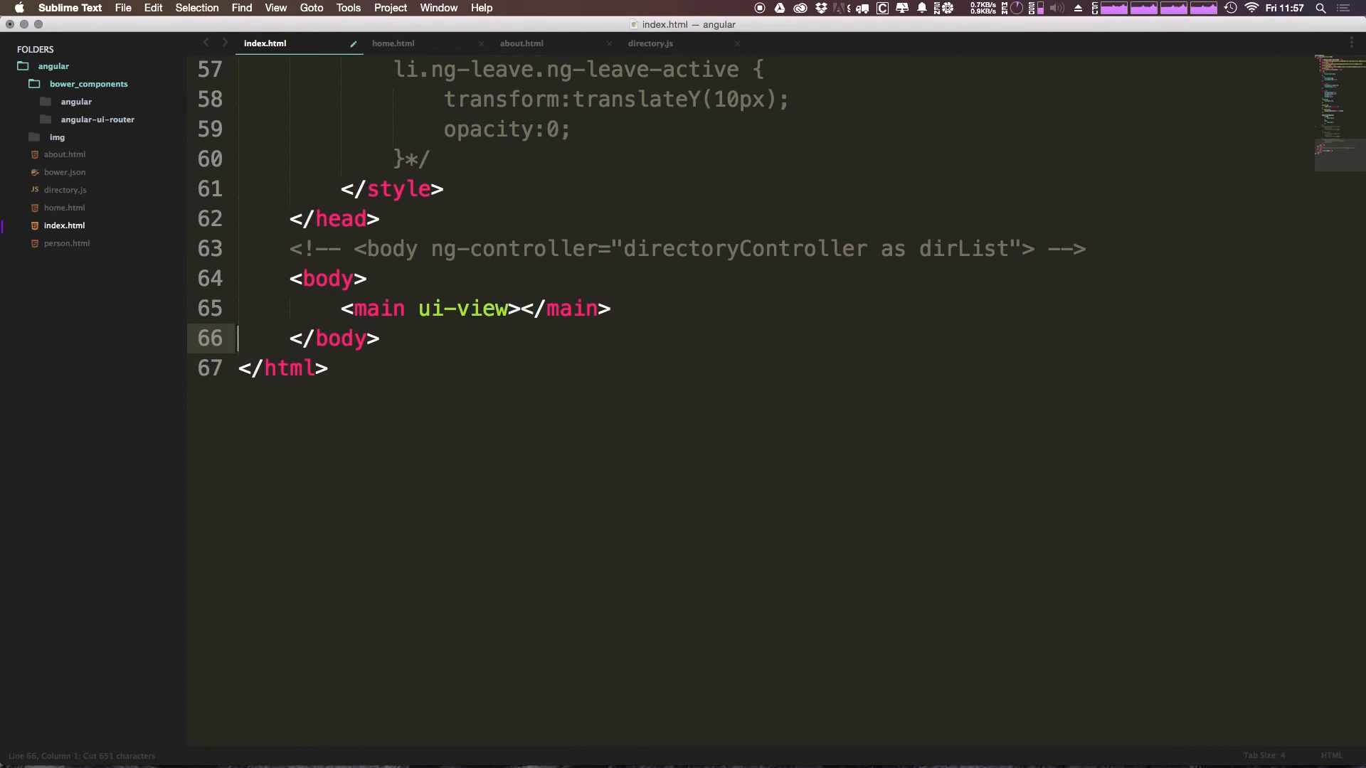
{"action": "left_click", "coordinate": [393, 43]}
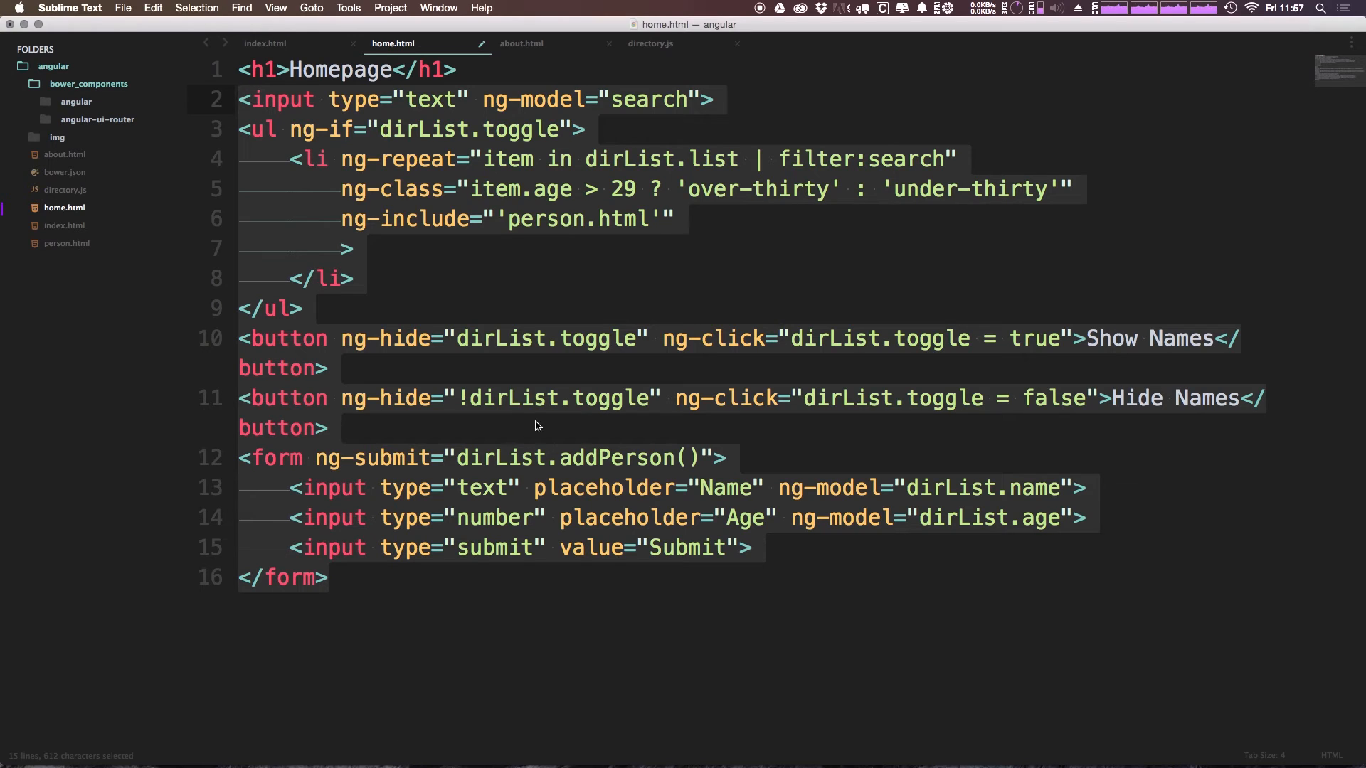
{"action": "key", "text": "cmd+s"}
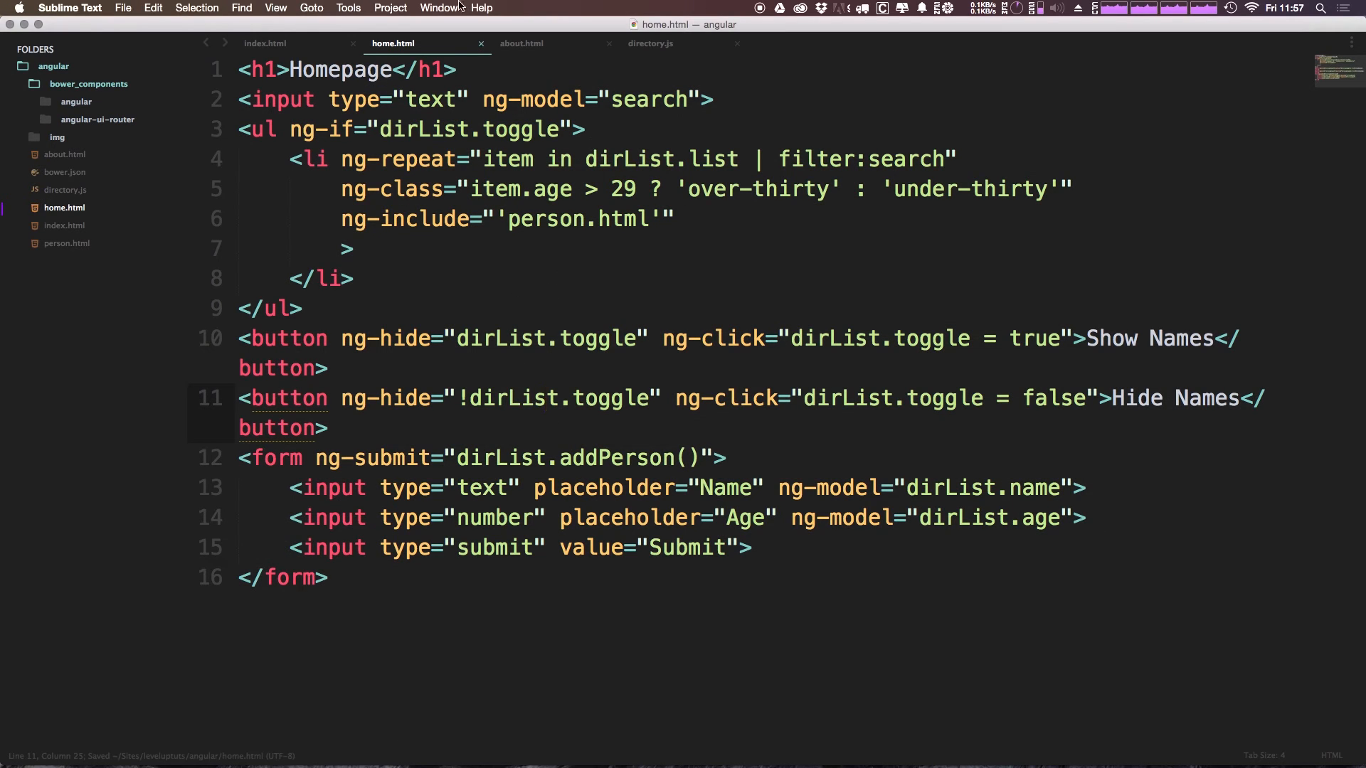
- Wrap home.html's content in <div ng-controller="directoryController as dirList"> … </div>
{"action": "left_click", "coordinate": [265, 42]}
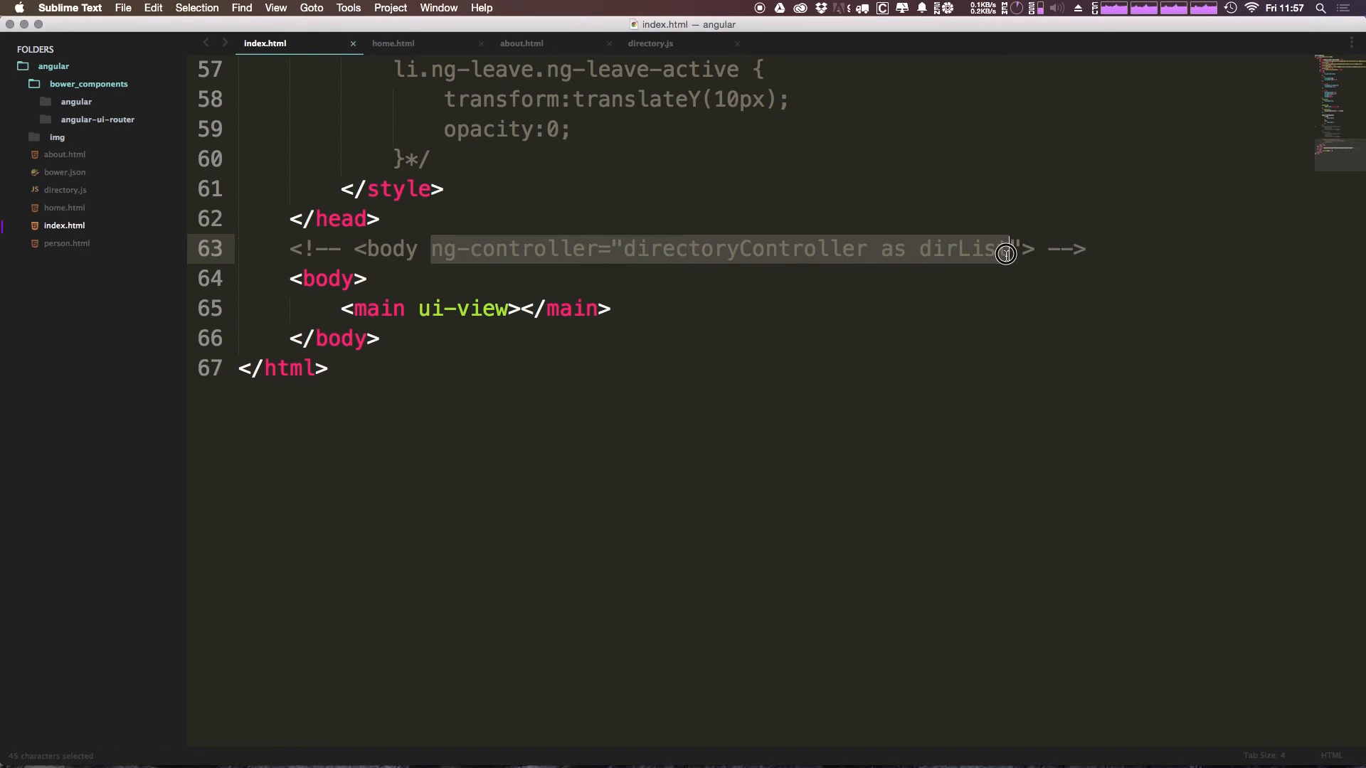
{"action": "left_click", "coordinate": [392, 43]}
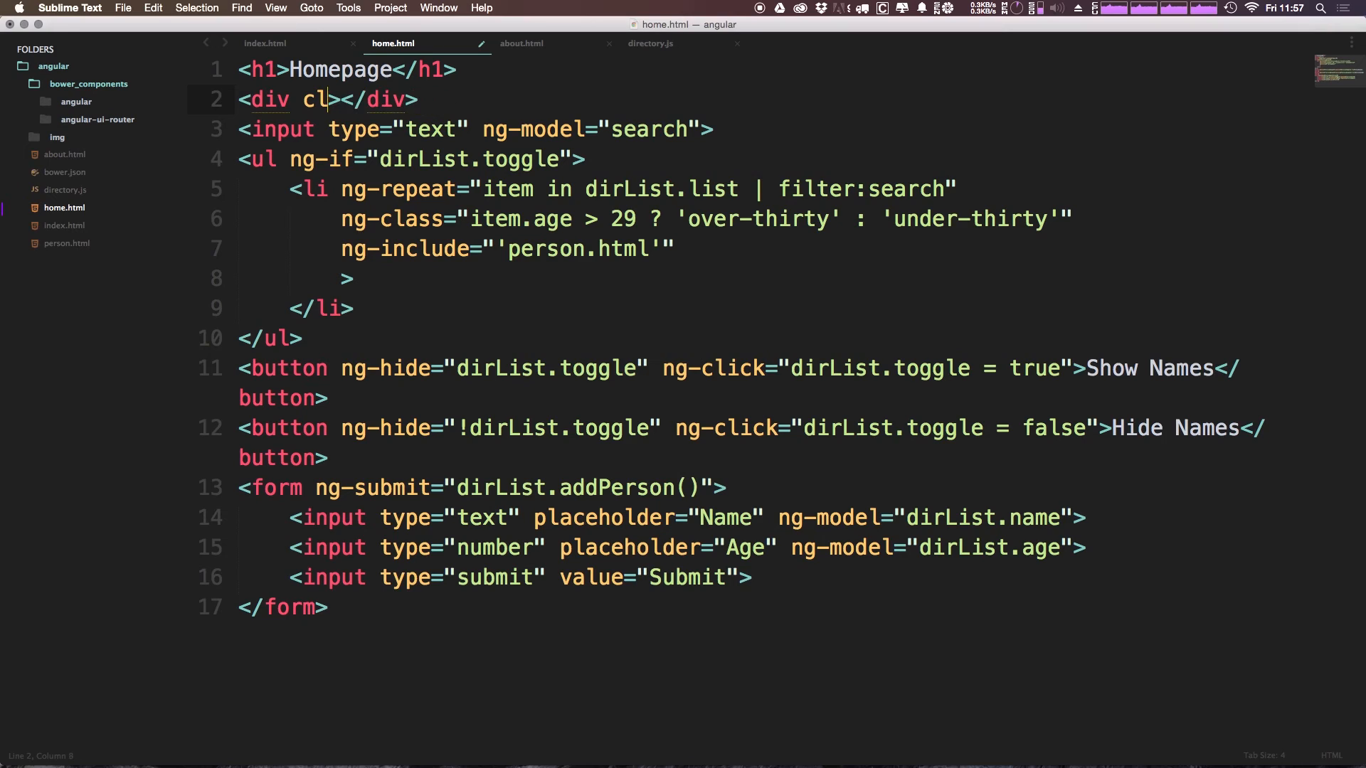
{"action": "type", "text": "ng-controller=\"directoryController as dirList\""}
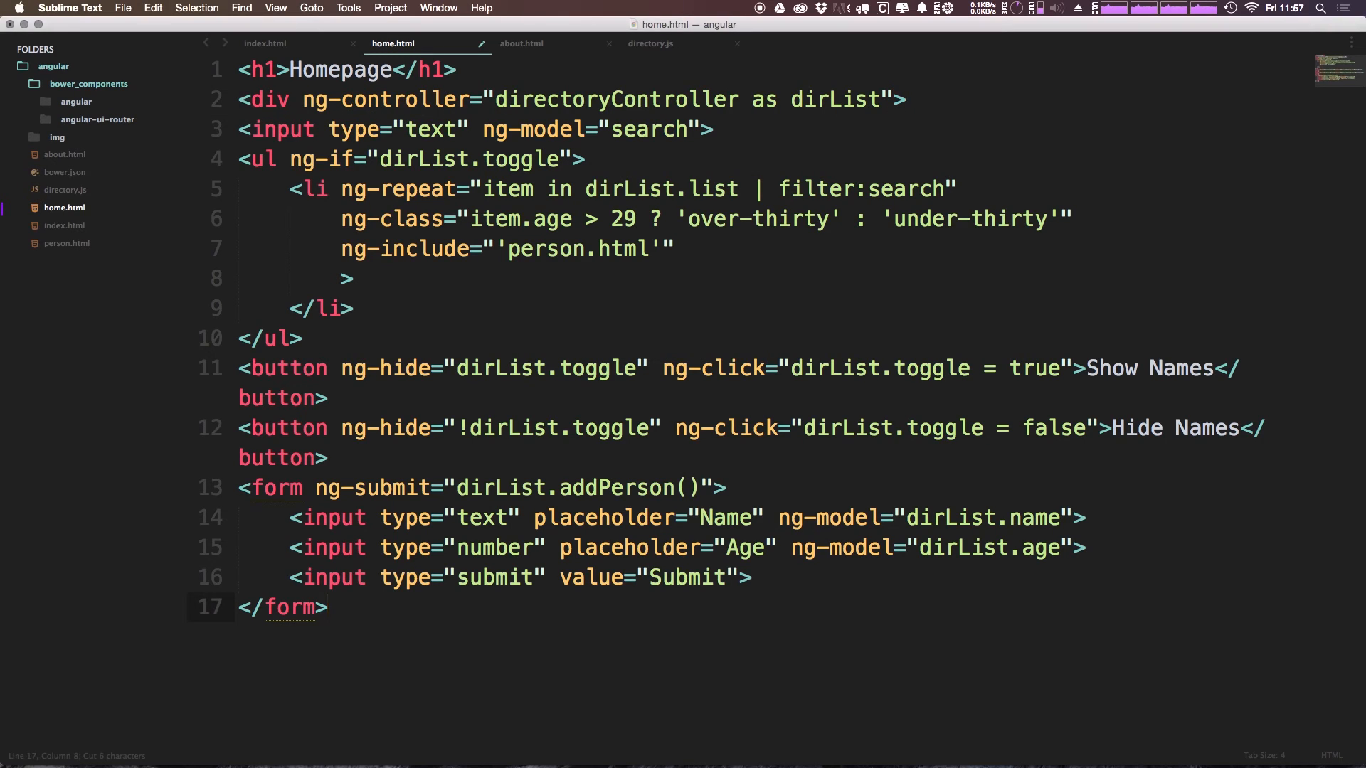
{"action": "type", "text": "</div>"}
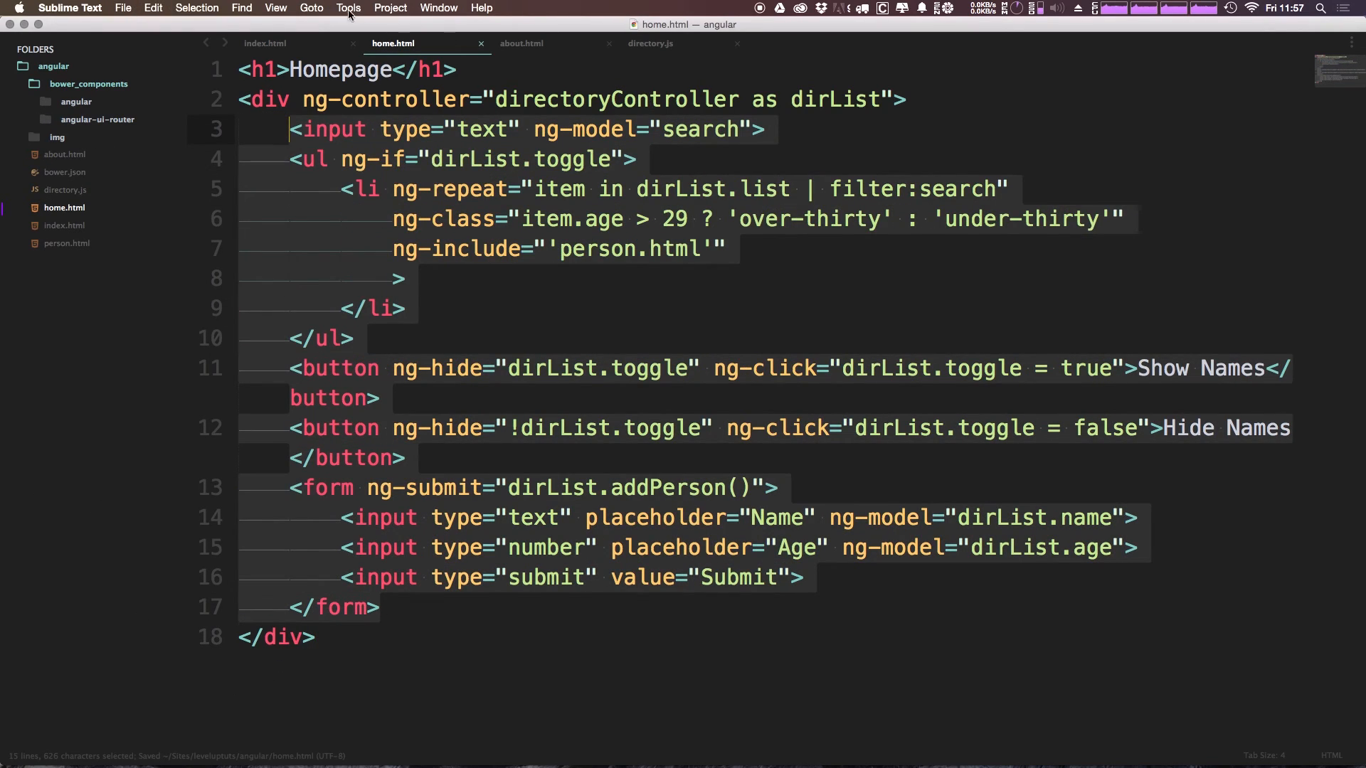
- Remove index.html's commented-out body line and return to home.html
{"action": "left_click", "coordinate": [264, 42]}
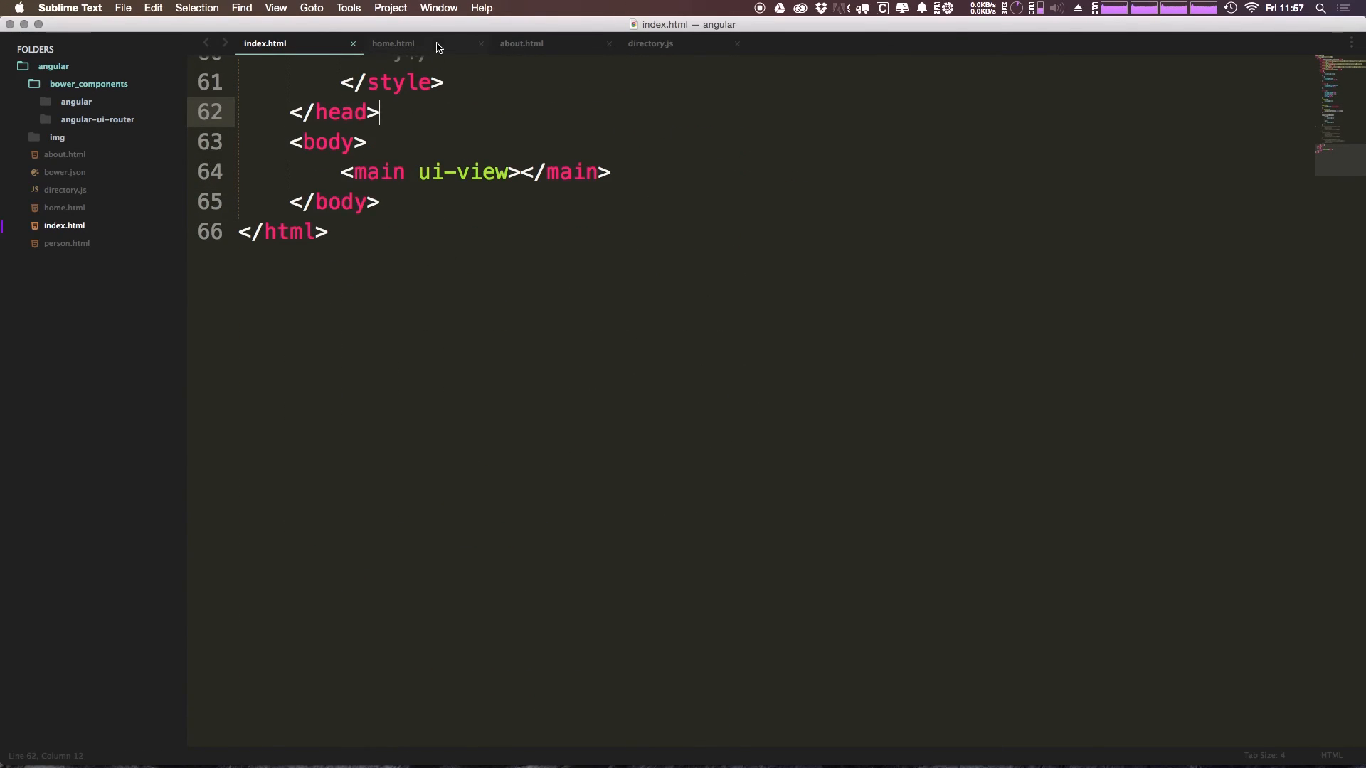
{"action": "left_click", "coordinate": [393, 43]}
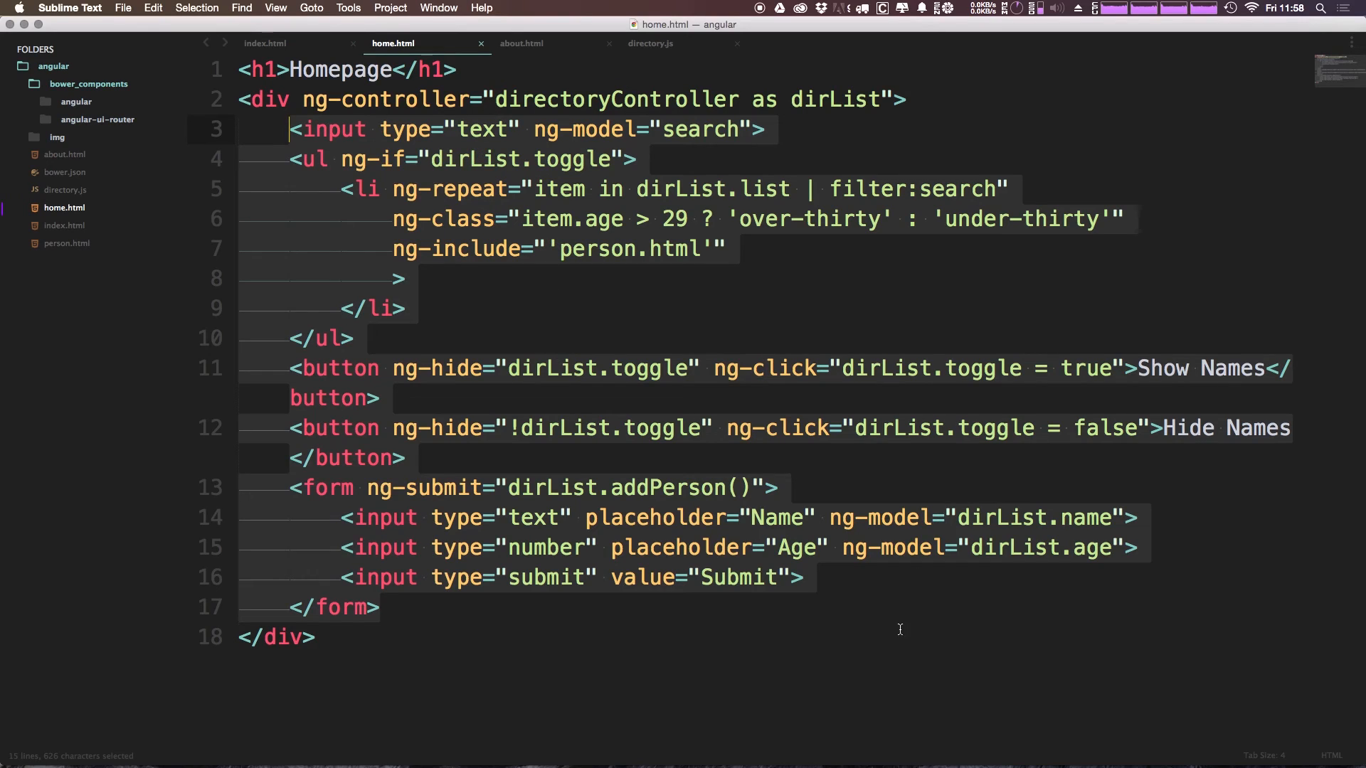
{"action": "left_click", "coordinate": [500, 98]}
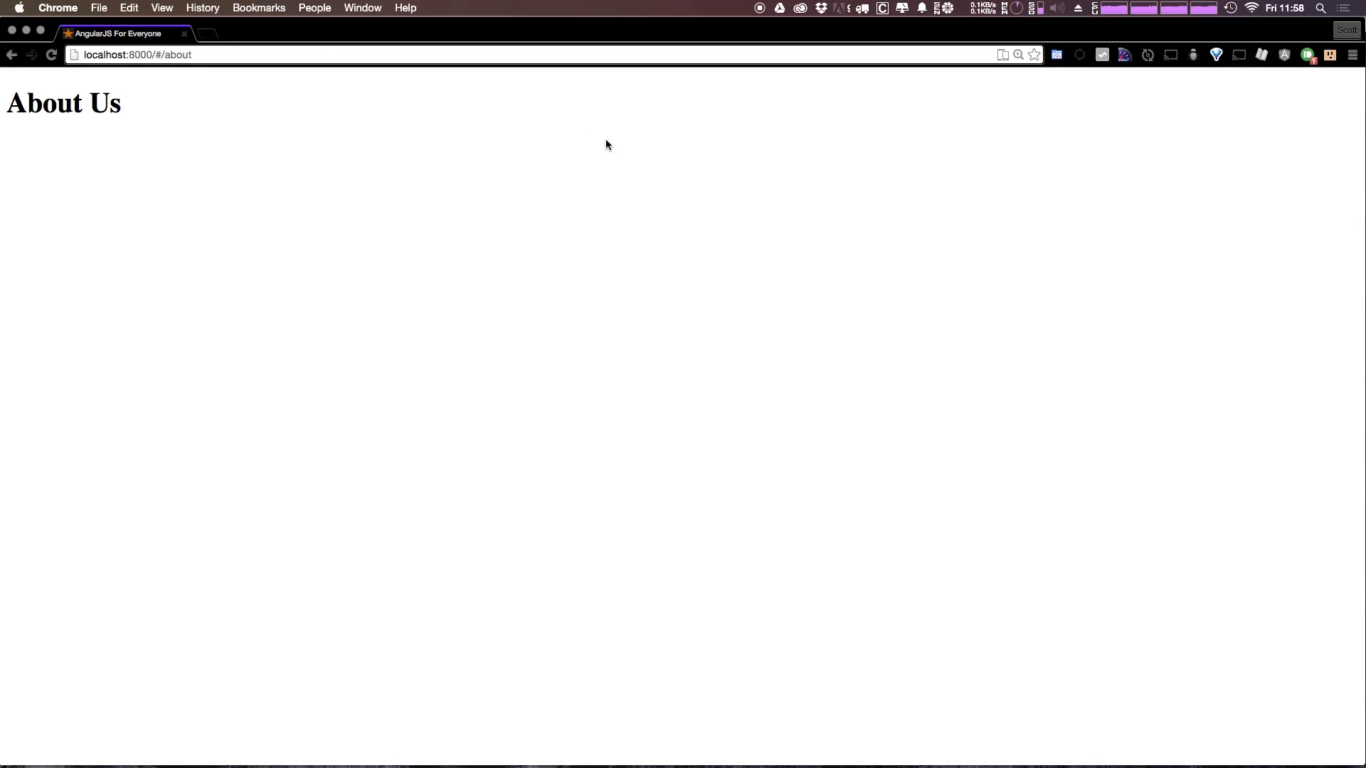
- Load the #/ home route in Chrome and test the directory search box with 'B'
{"action": "double_click", "coordinate": [177, 54]}
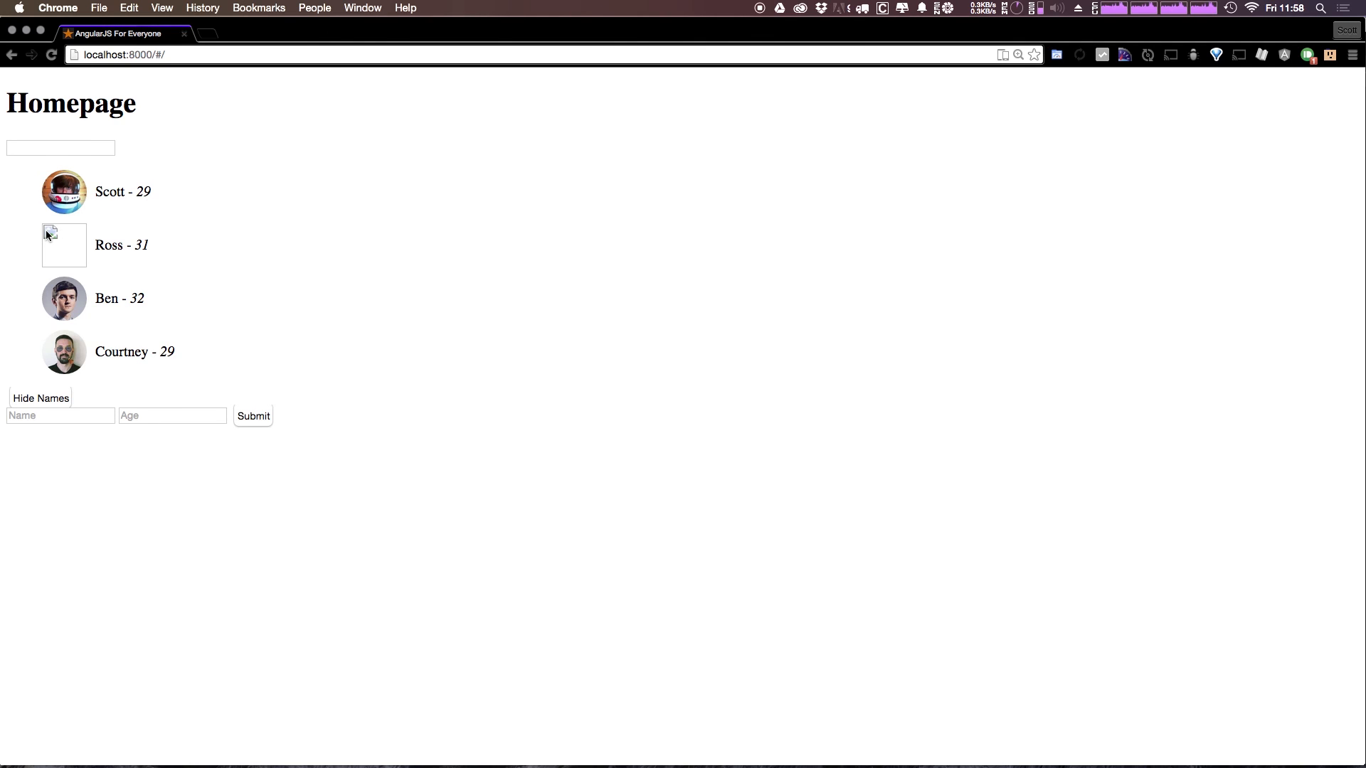
{"action": "mouse_move", "coordinate": [67, 239]}
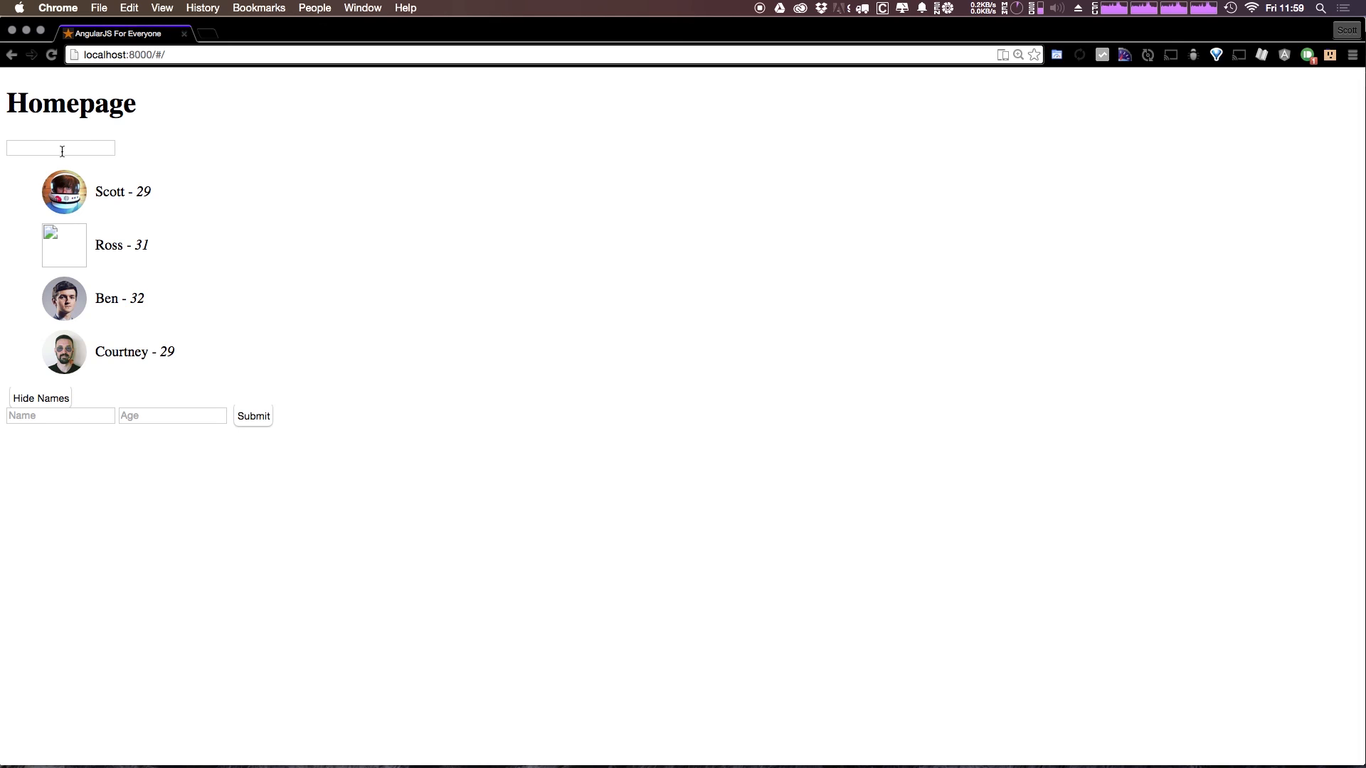
{"action": "type", "text": "B"}
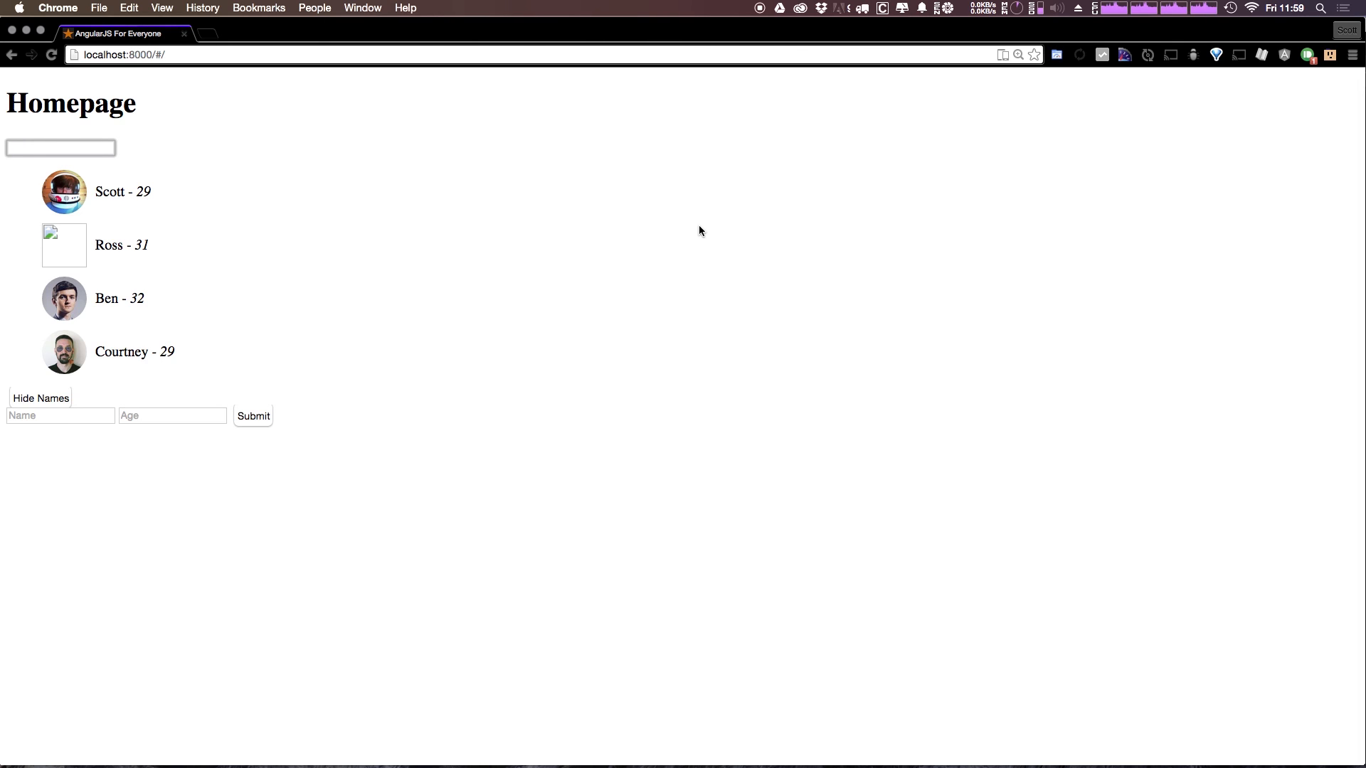
{"action": "mouse_move", "coordinate": [666, 219]}
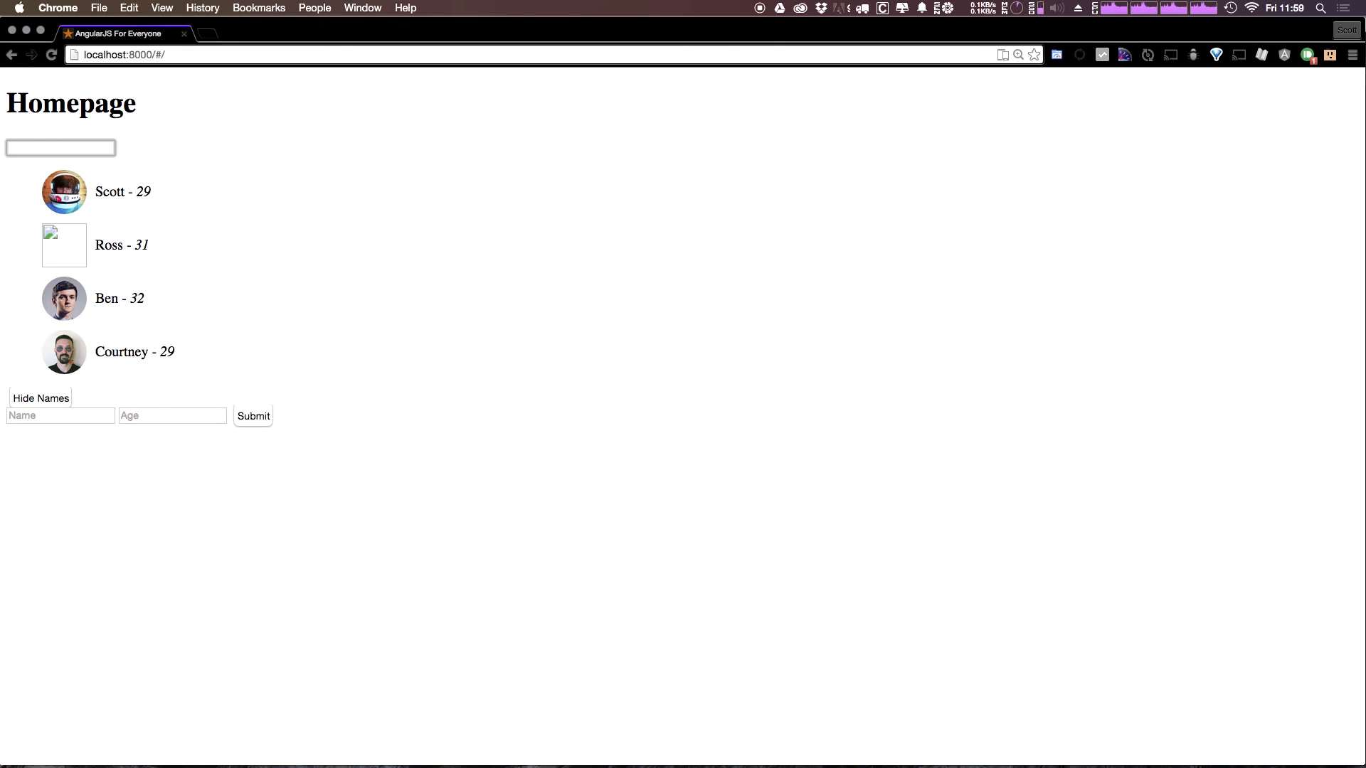
{"action": "mouse_move", "coordinate": [1152, 286]}
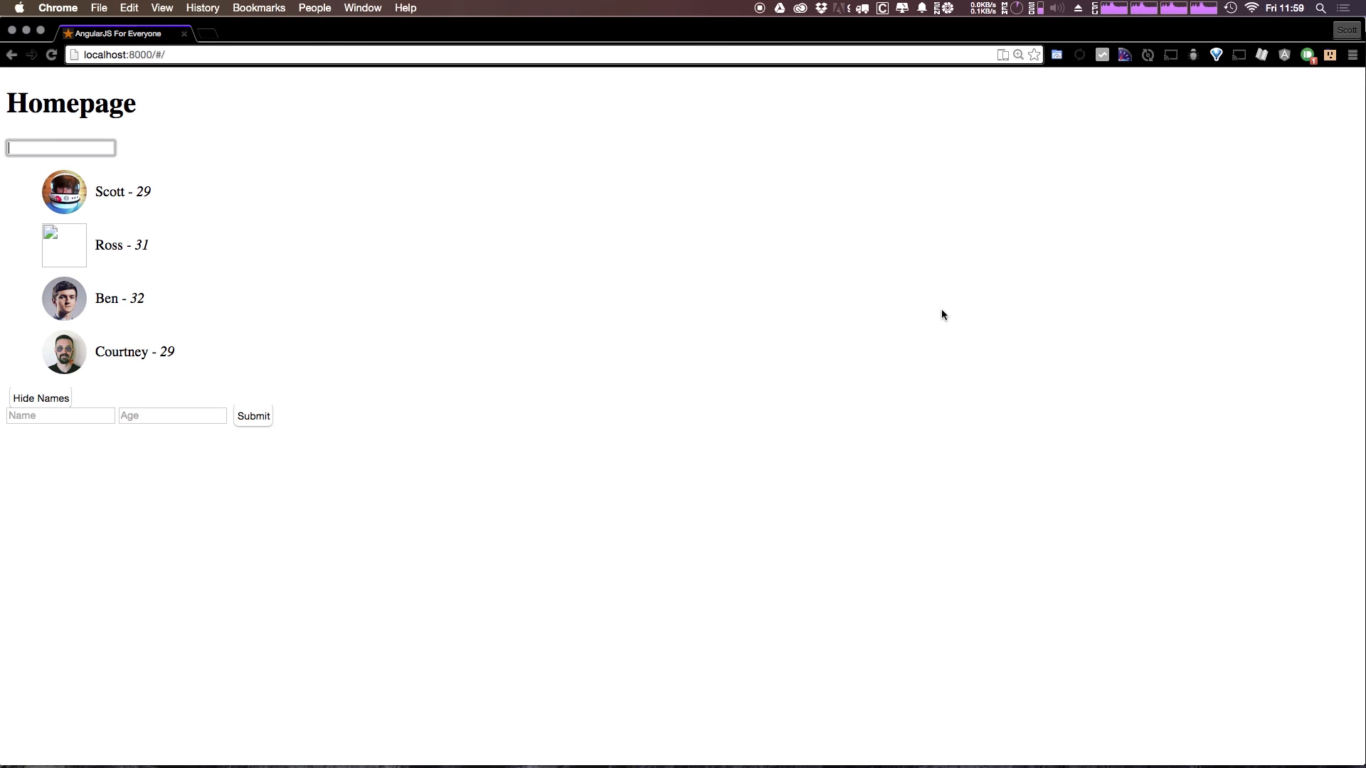
{"action": "mouse_move", "coordinate": [960, 313]}
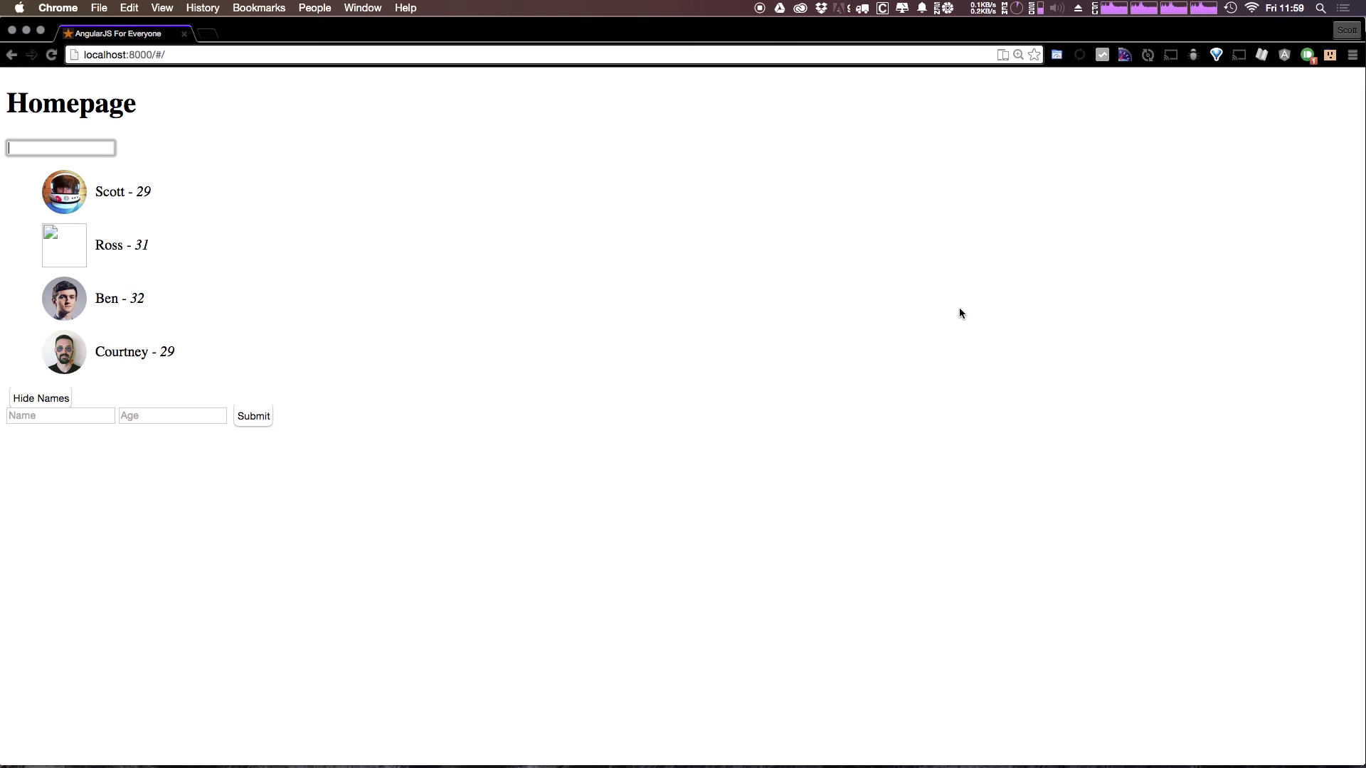
{"action": "mouse_move", "coordinate": [920, 313]}
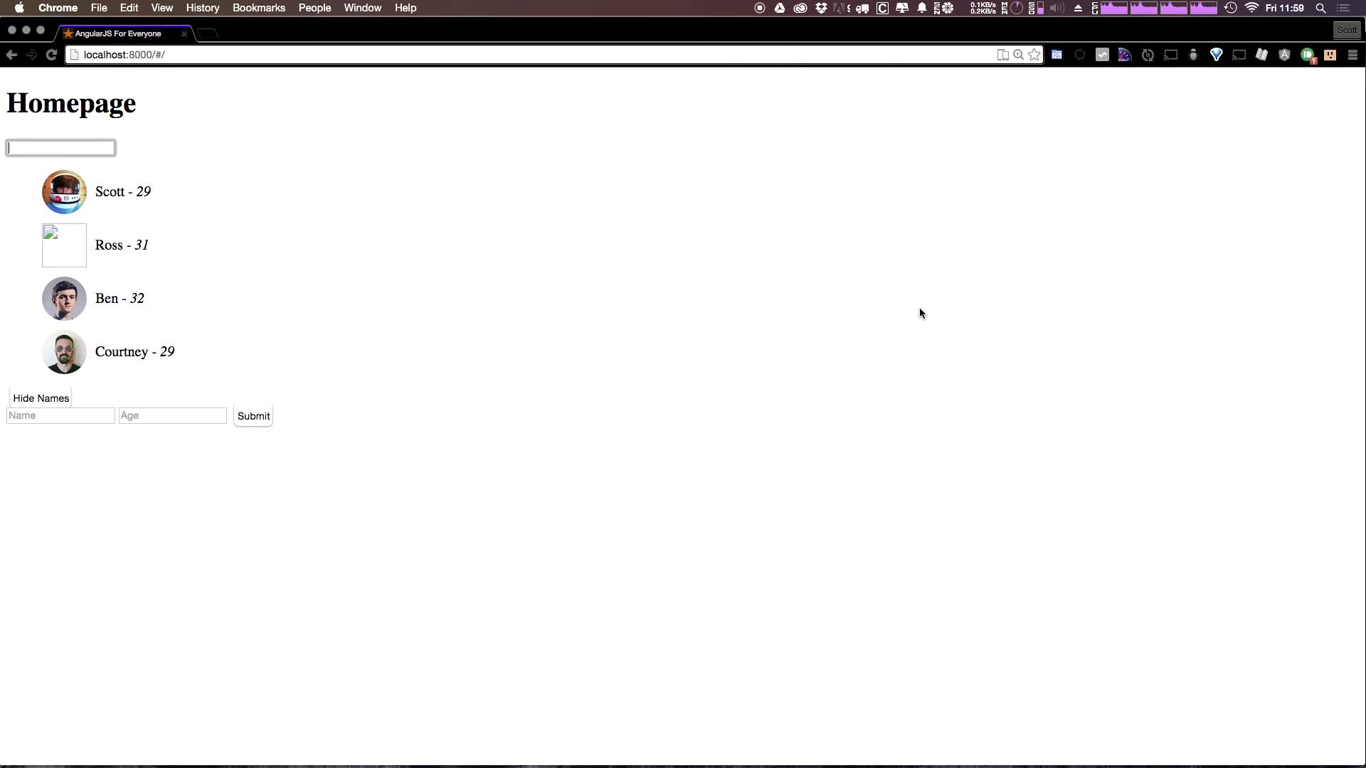
{"action": "mouse_move", "coordinate": [630, 238]}
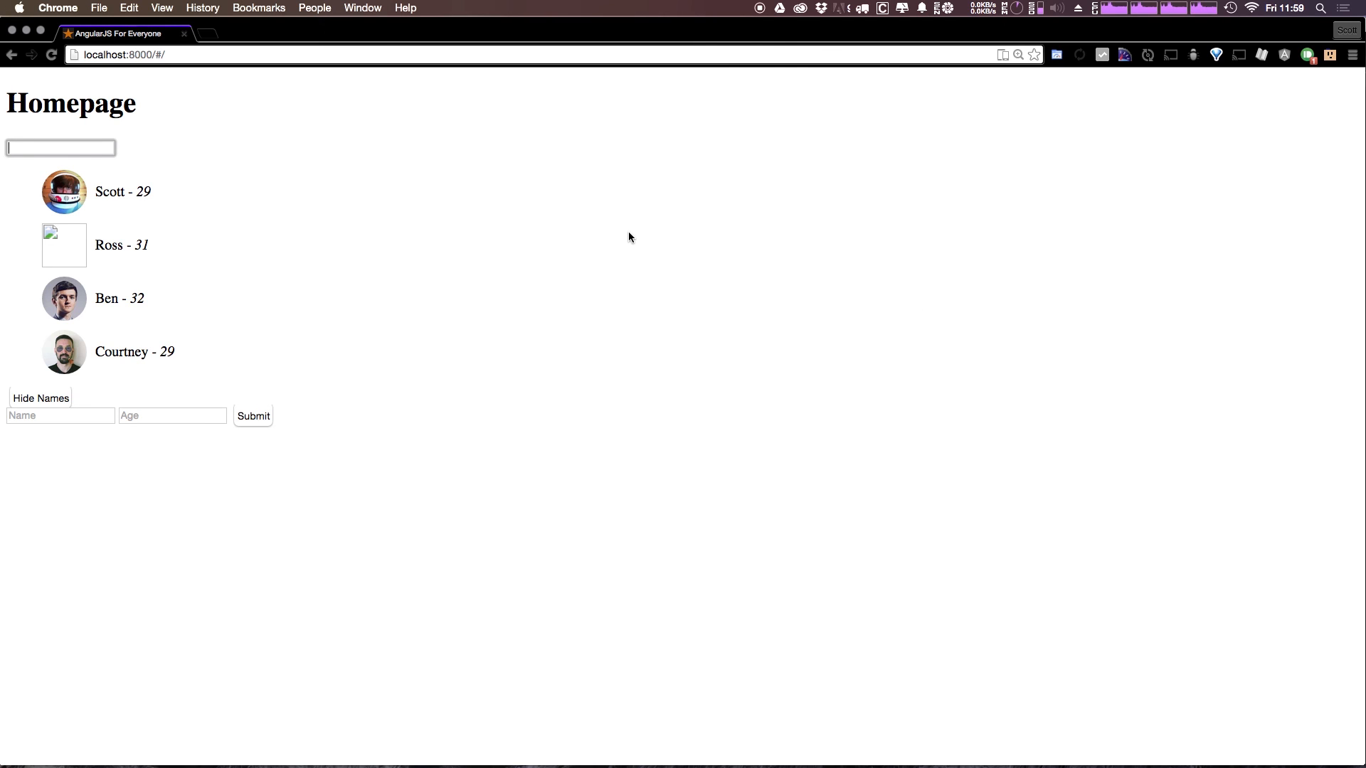